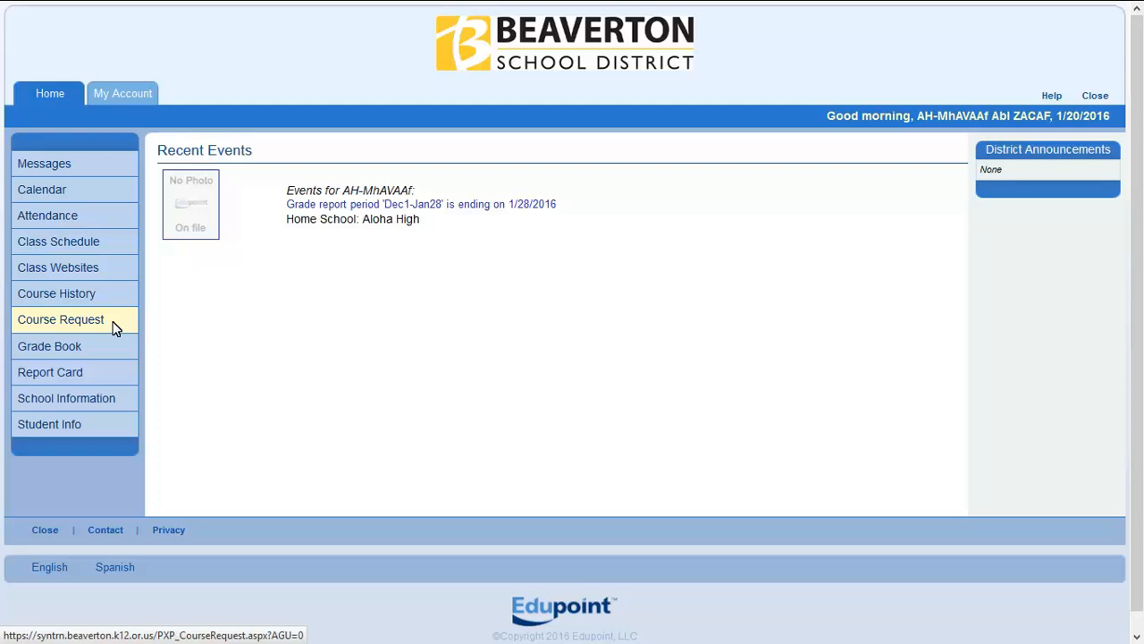
- Go to Course Request from the left navigation menu
{"action": "left_click", "coordinate": [60, 318]}
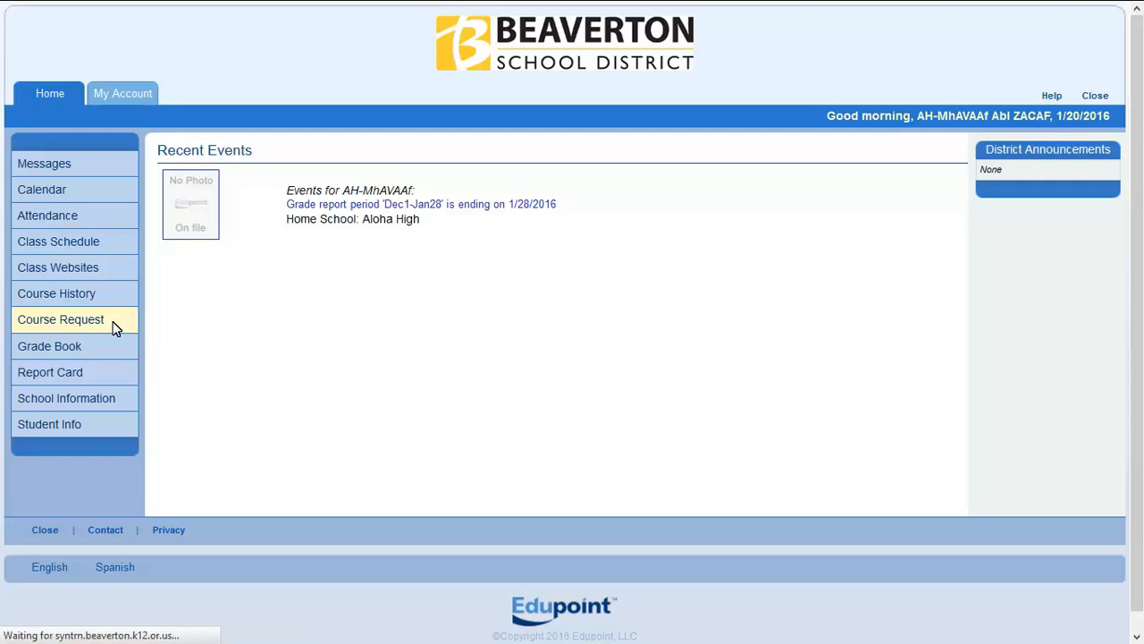
{"action": "left_click", "coordinate": [61, 318]}
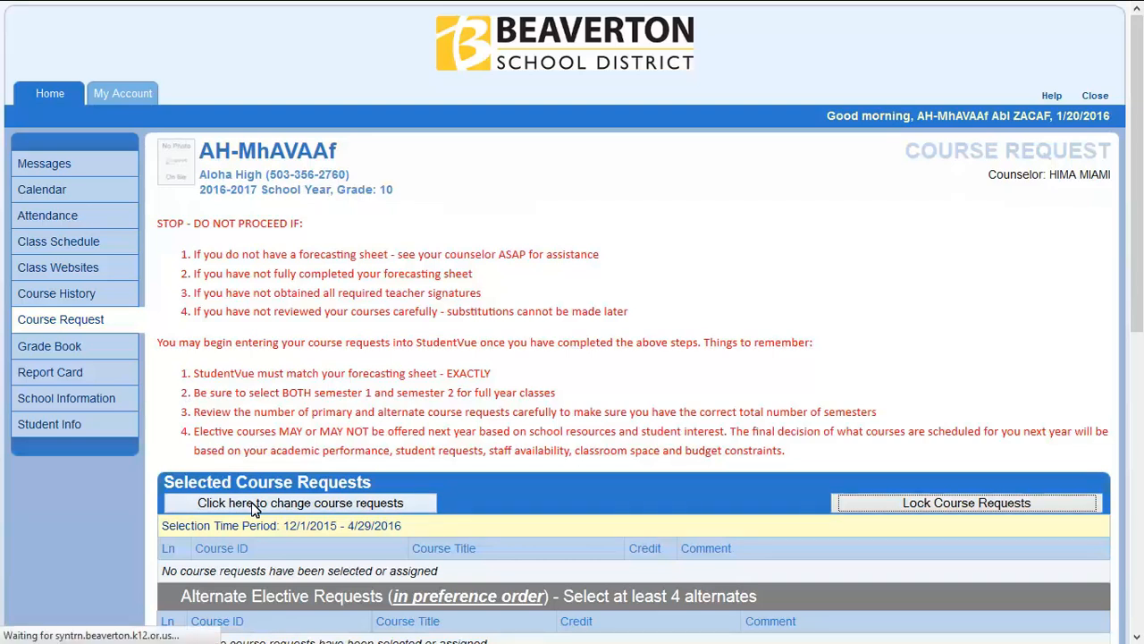
- Choose to change course requests and bring the Course ID search into view
{"action": "left_click", "coordinate": [300, 503]}
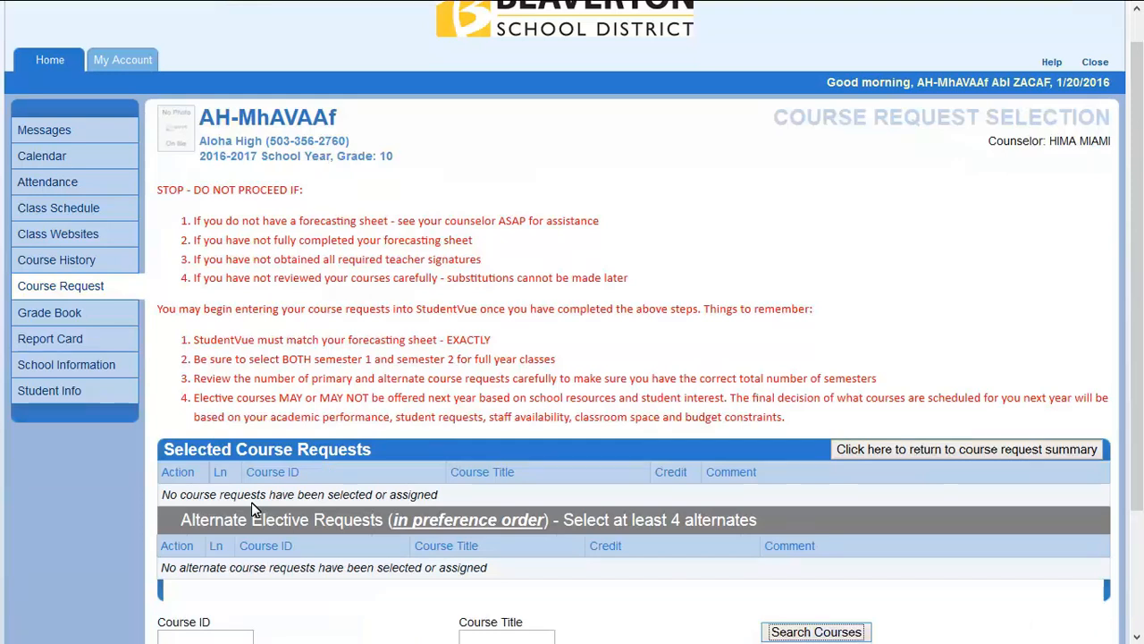
{"action": "scroll", "scroll_direction": "down", "scroll_amount": 3}
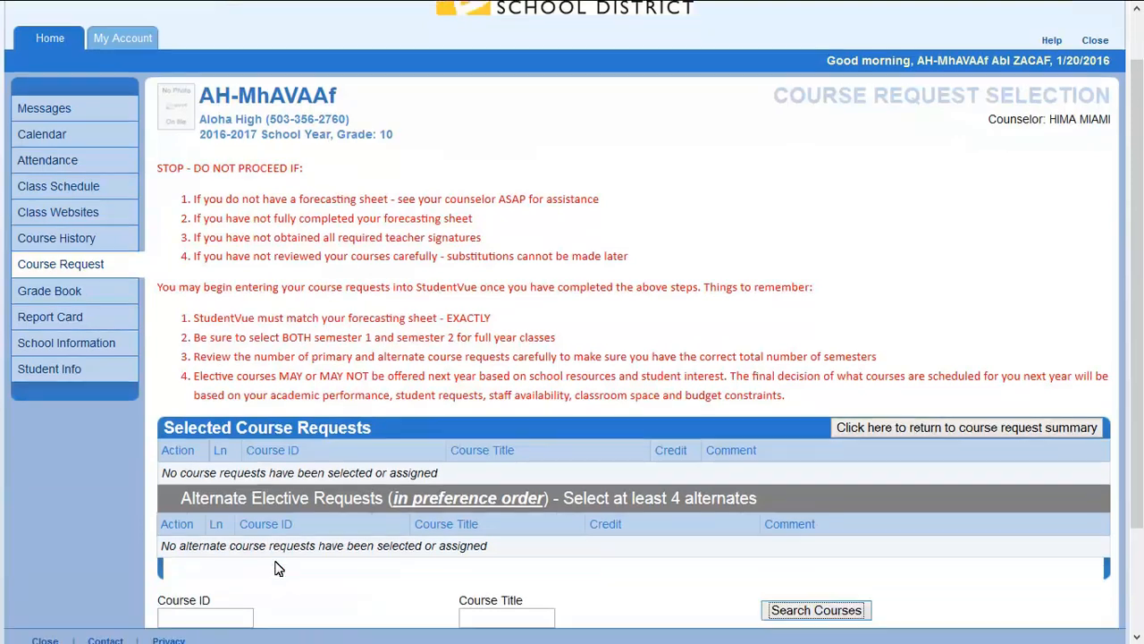
{"action": "scroll", "scroll_direction": "down", "scroll_amount": 3}
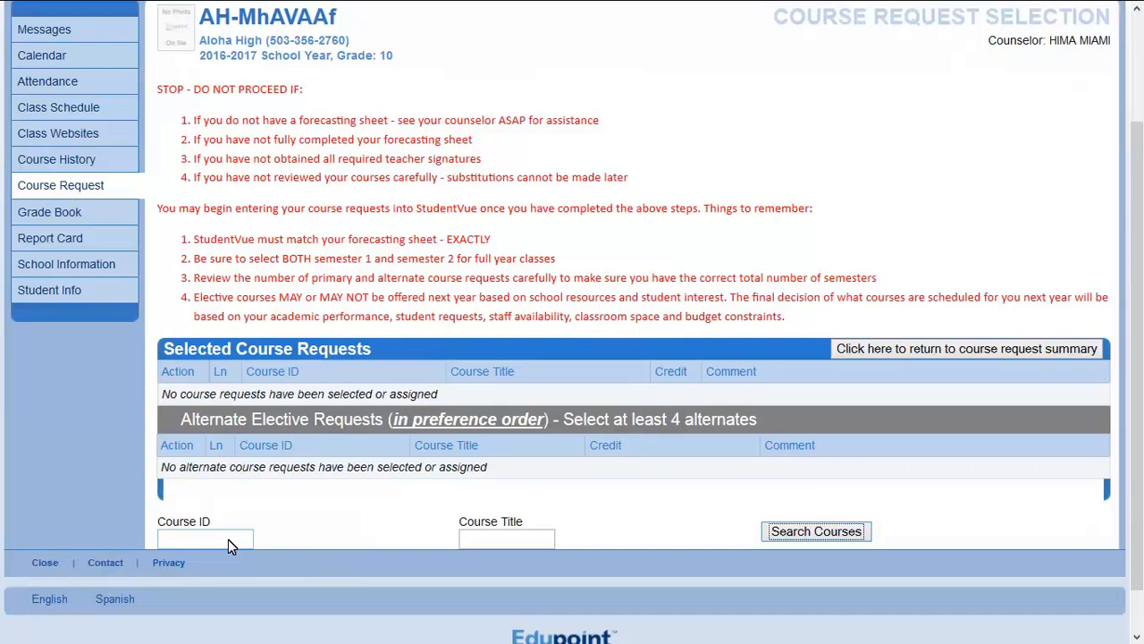
- Search M3101 and add Algebra I to Selected Course Requests as a primary request
{"action": "type", "text": "M"}
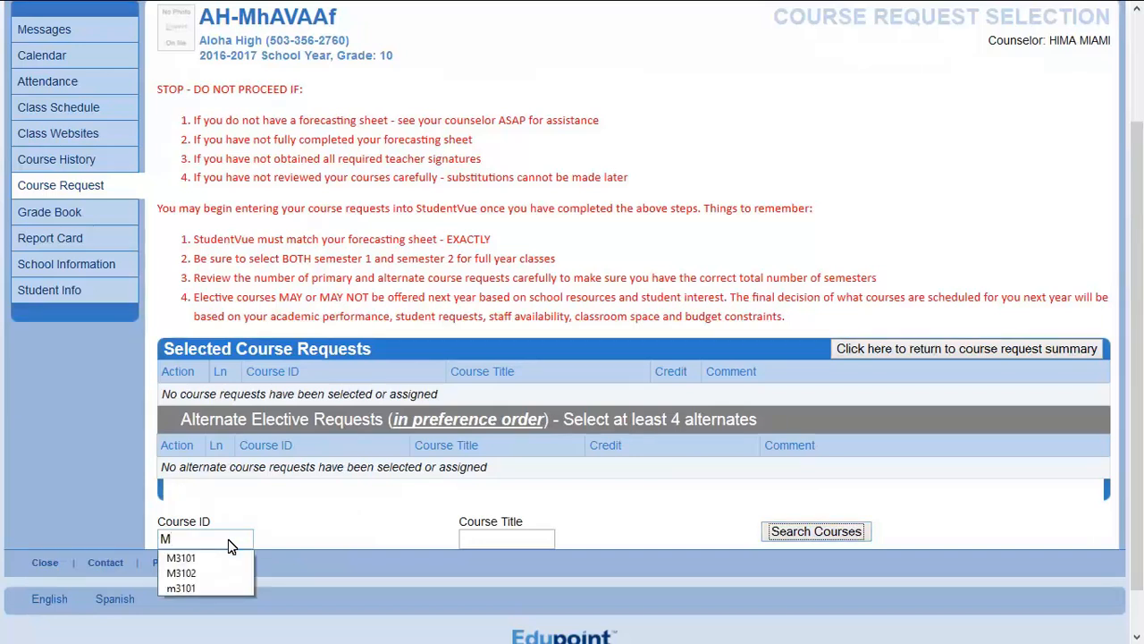
{"action": "type", "text": "3101"}
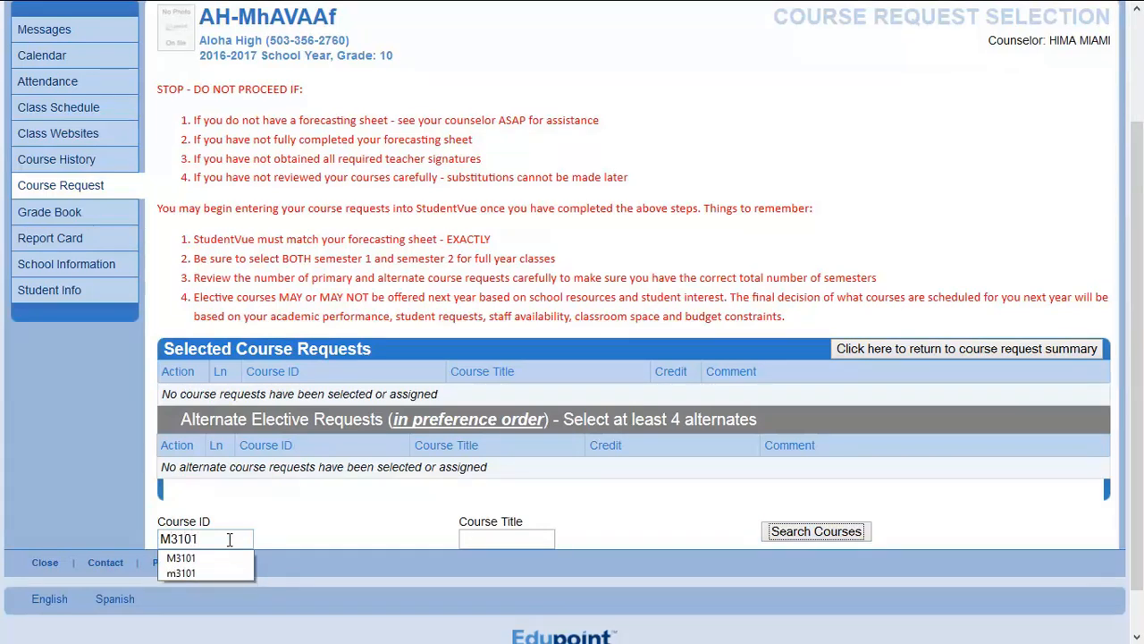
{"action": "mouse_move", "coordinate": [633, 572]}
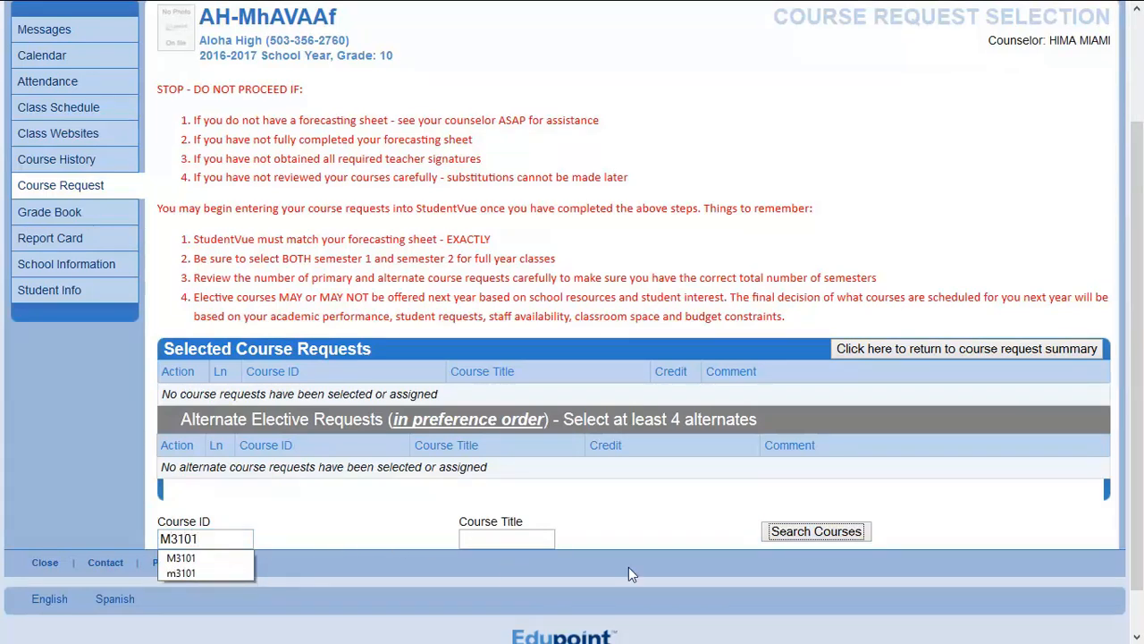
{"action": "left_click", "coordinate": [816, 531]}
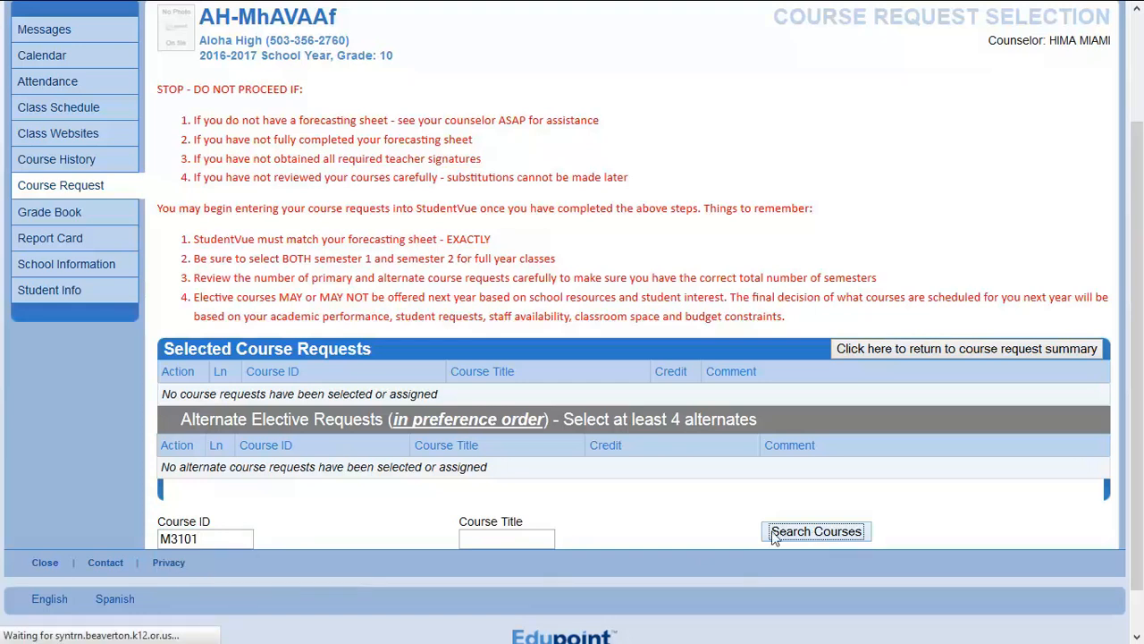
{"action": "left_click", "coordinate": [815, 531]}
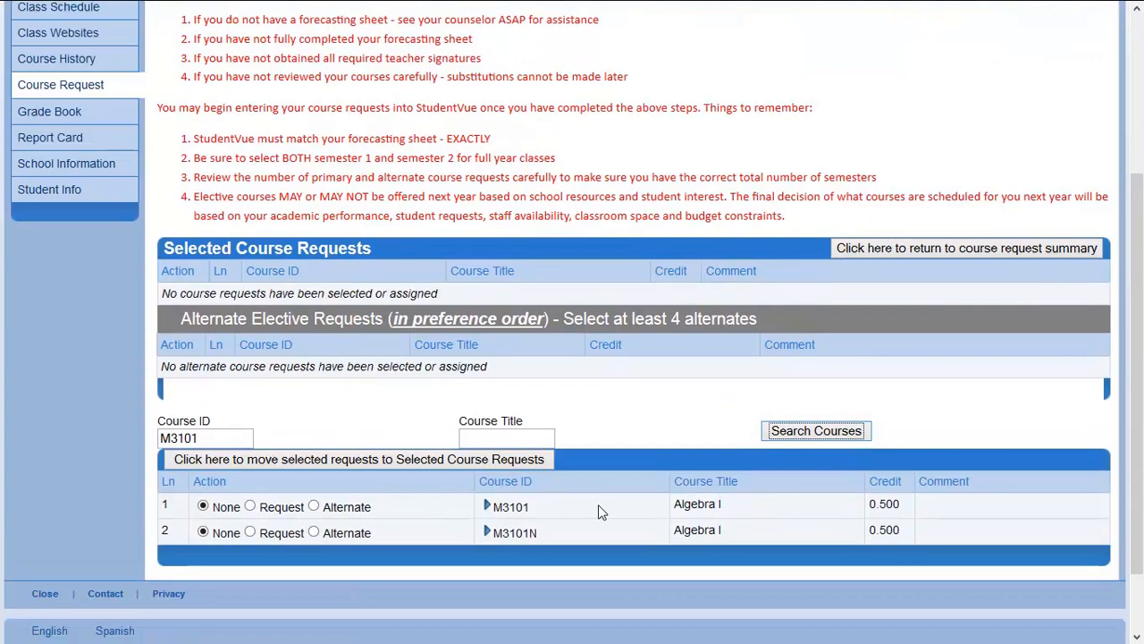
{"action": "left_click", "coordinate": [250, 506]}
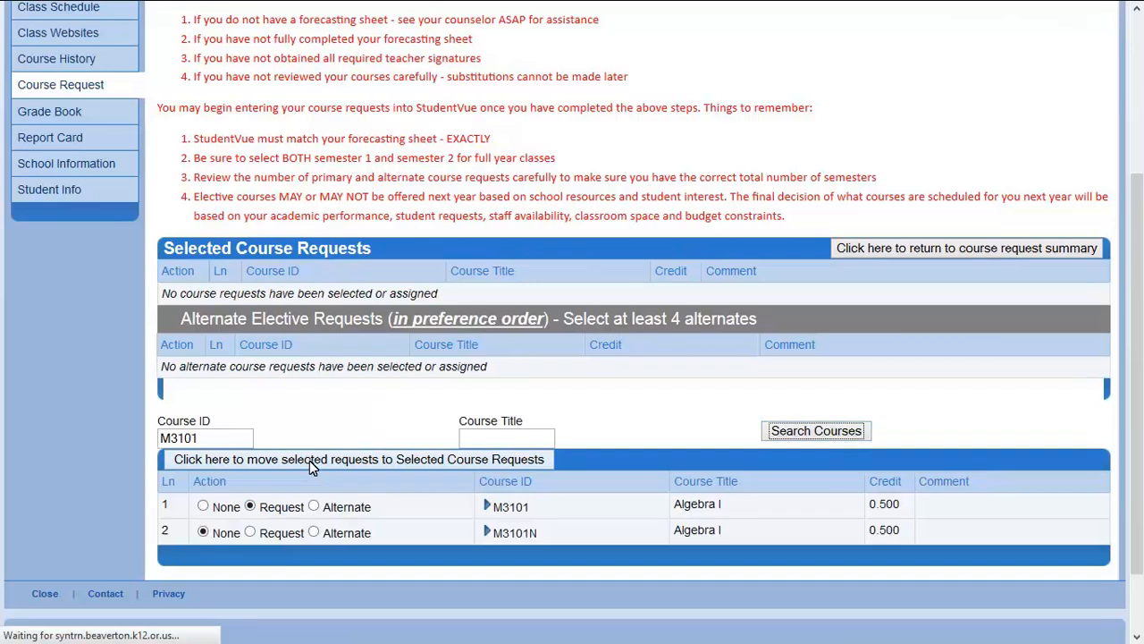
{"action": "left_click", "coordinate": [358, 458]}
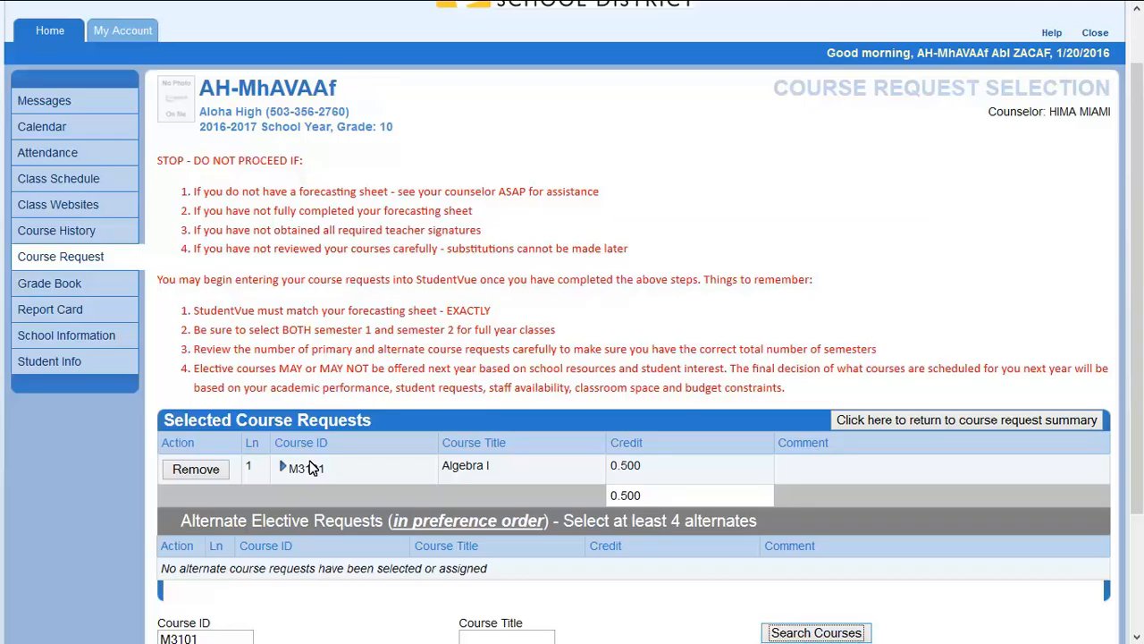
- Add Algebra I second semester (M3102) as a primary request
{"action": "scroll", "scroll_direction": "down", "scroll_amount": 3}
{"action": "type", "text": "2"}
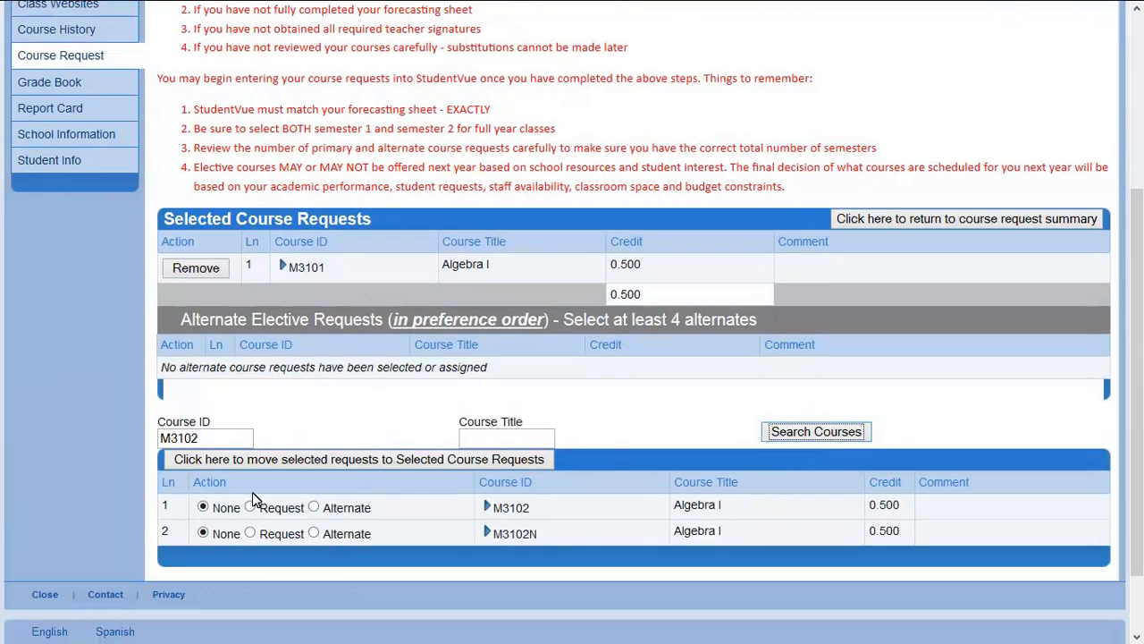
{"action": "left_click", "coordinate": [250, 508]}
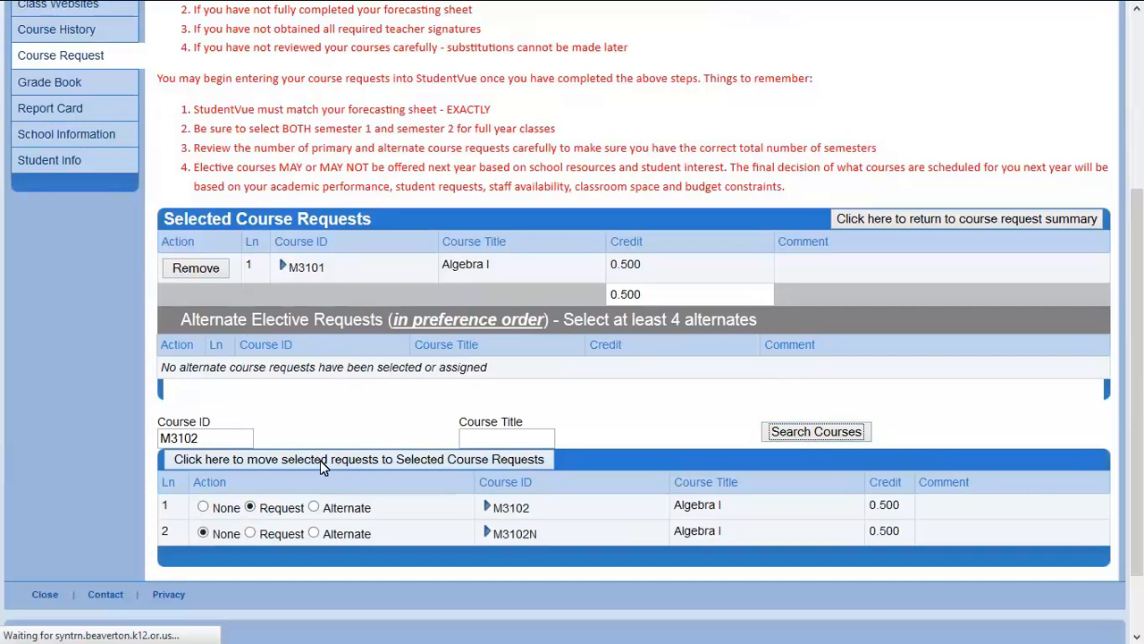
{"action": "left_click", "coordinate": [358, 457]}
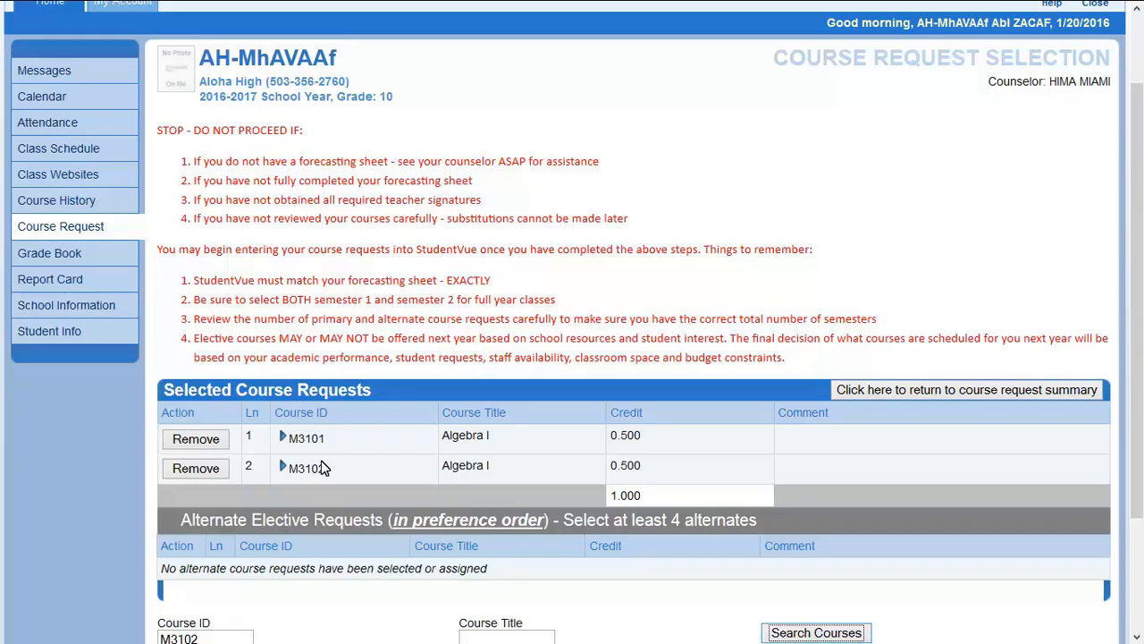
- Search C5111 and add Chemistry I as a primary request, reaching 1.500 credits
{"action": "scroll", "scroll_direction": "down", "scroll_amount": 3}
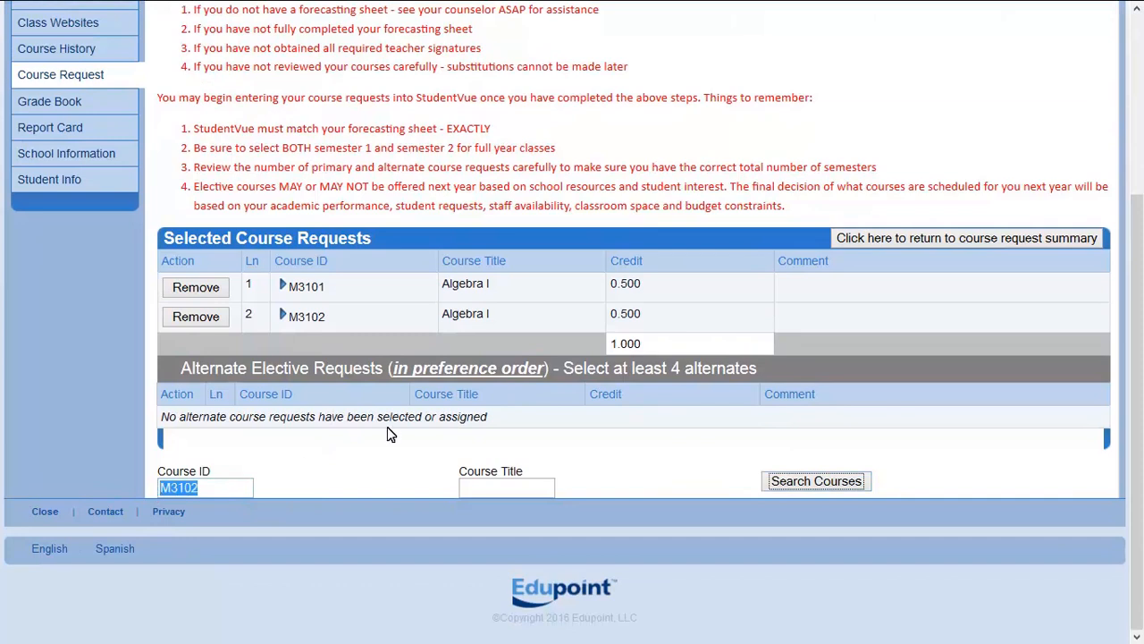
{"action": "type", "text": "C5"}
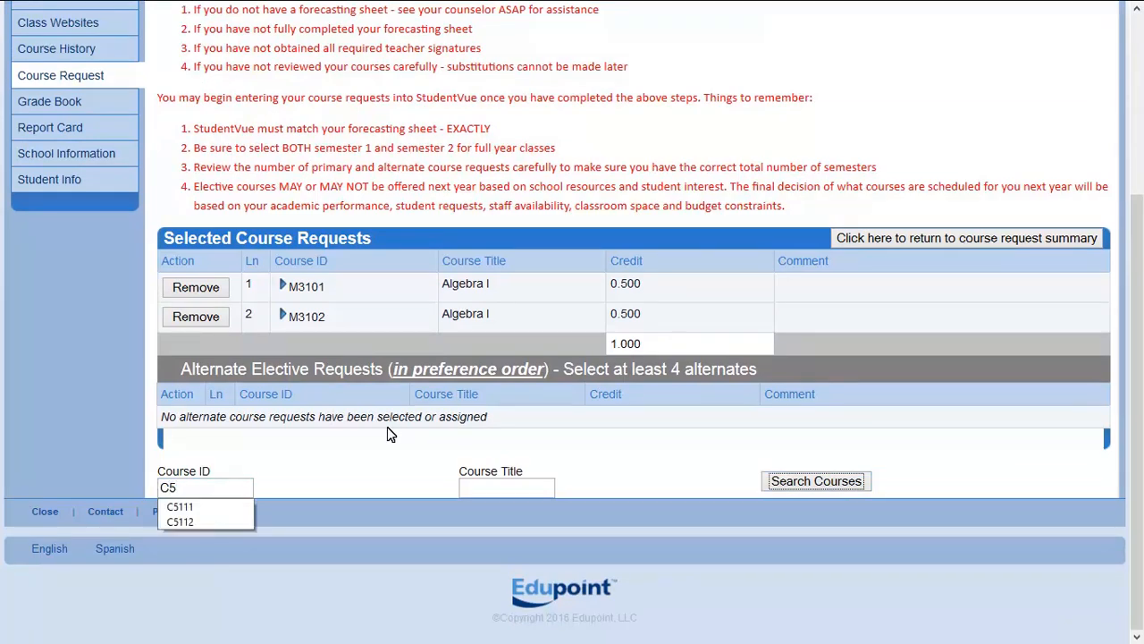
{"action": "left_click", "coordinate": [179, 508]}
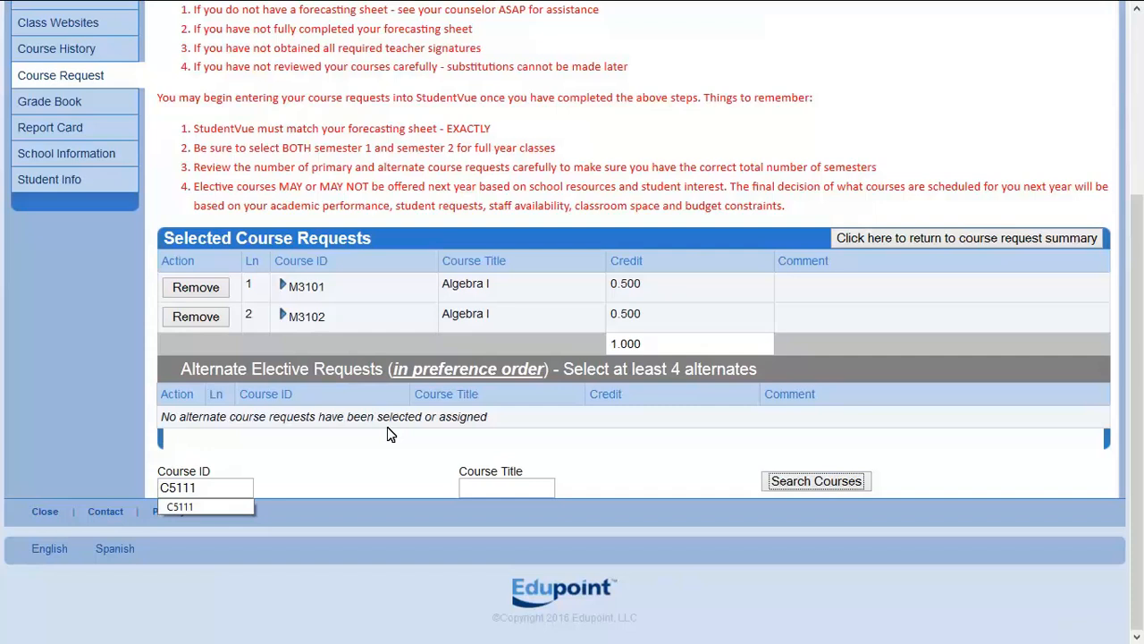
{"action": "left_click", "coordinate": [816, 481]}
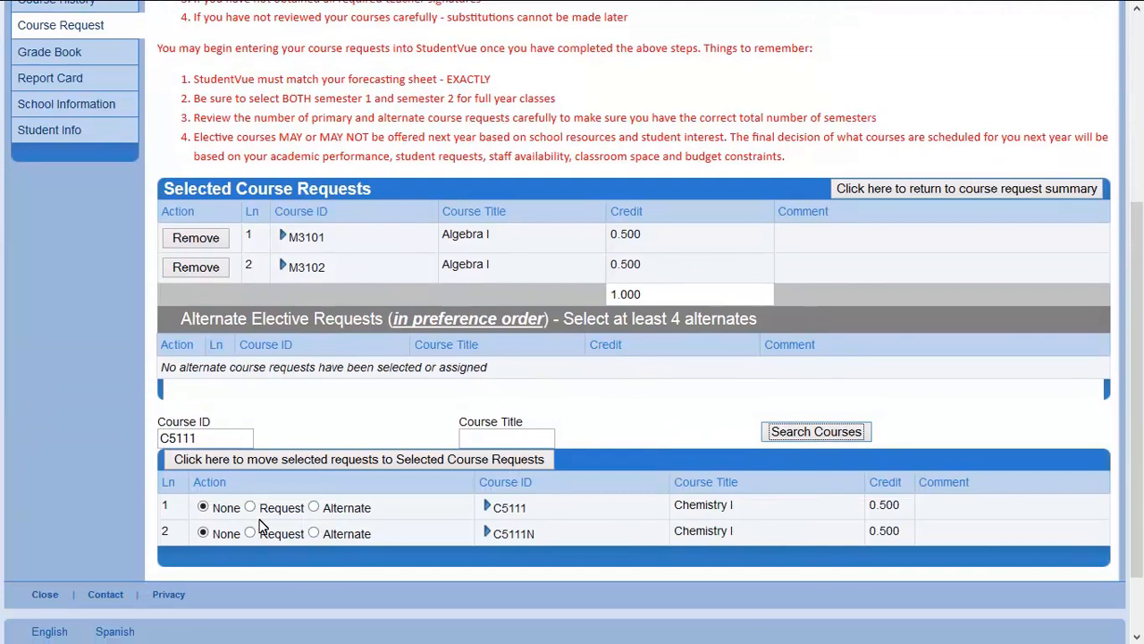
{"action": "left_click", "coordinate": [251, 507]}
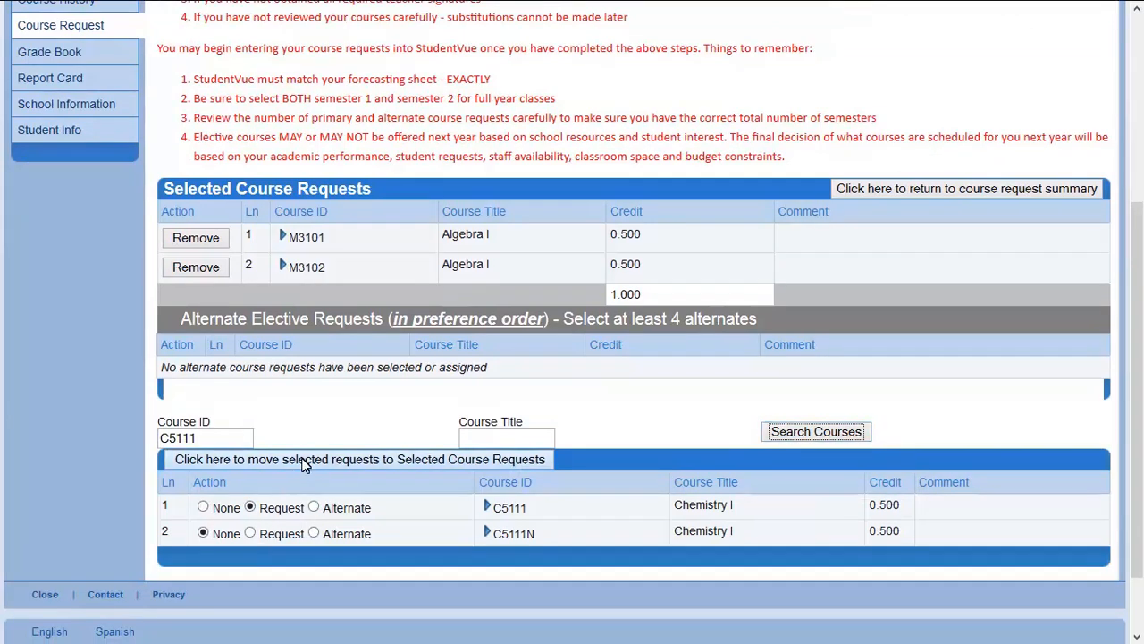
{"action": "left_click", "coordinate": [359, 458]}
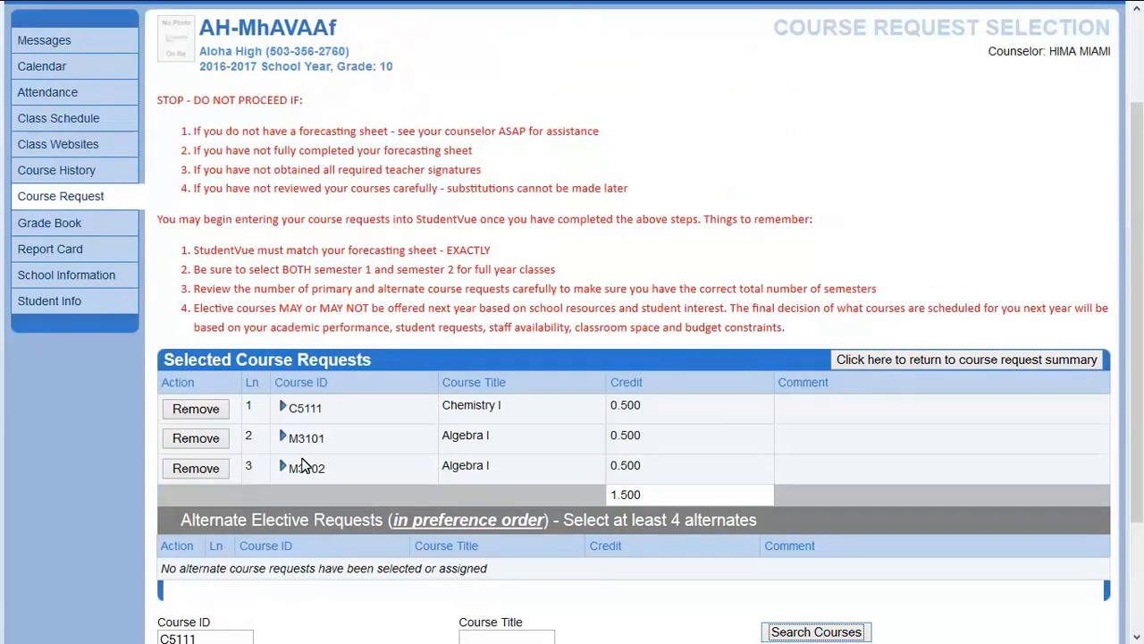
- Search C5112 and mark Chemistry I second semester as a primary request
{"action": "scroll", "scroll_direction": "down", "scroll_amount": 3}
{"action": "type", "text": "2"}
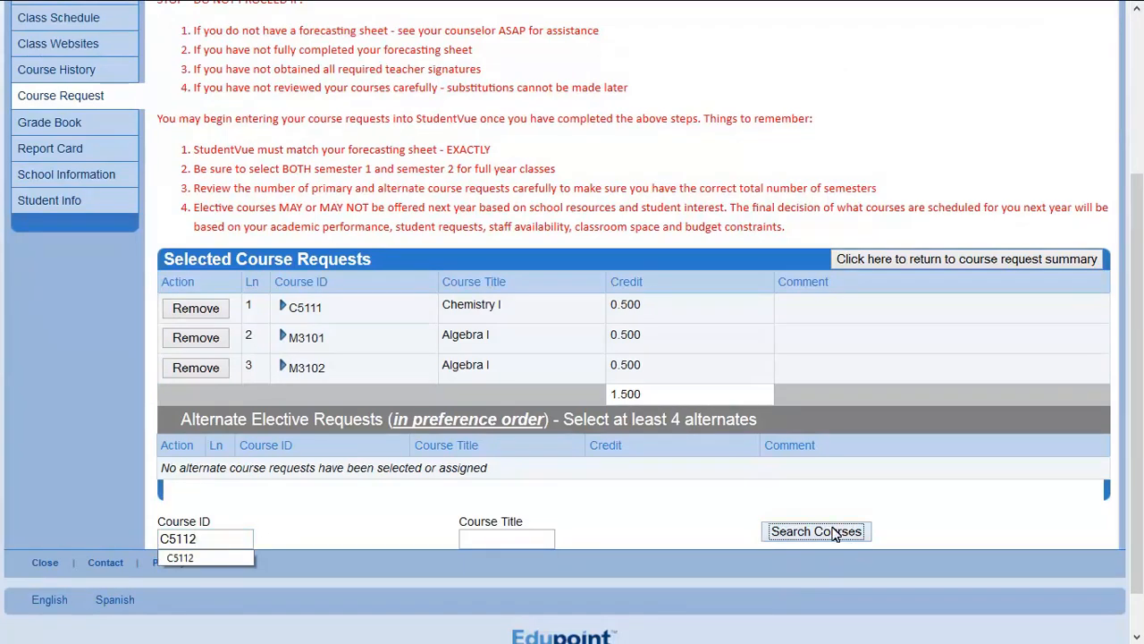
{"action": "left_click", "coordinate": [815, 531]}
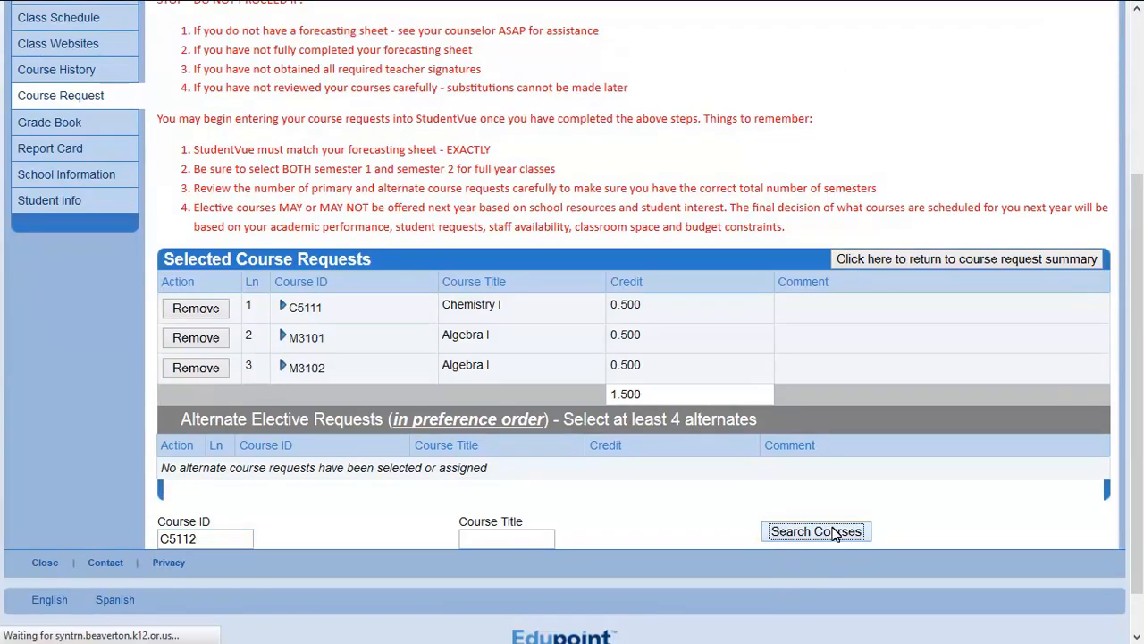
{"action": "scroll", "scroll_direction": "up", "scroll_amount": 3}
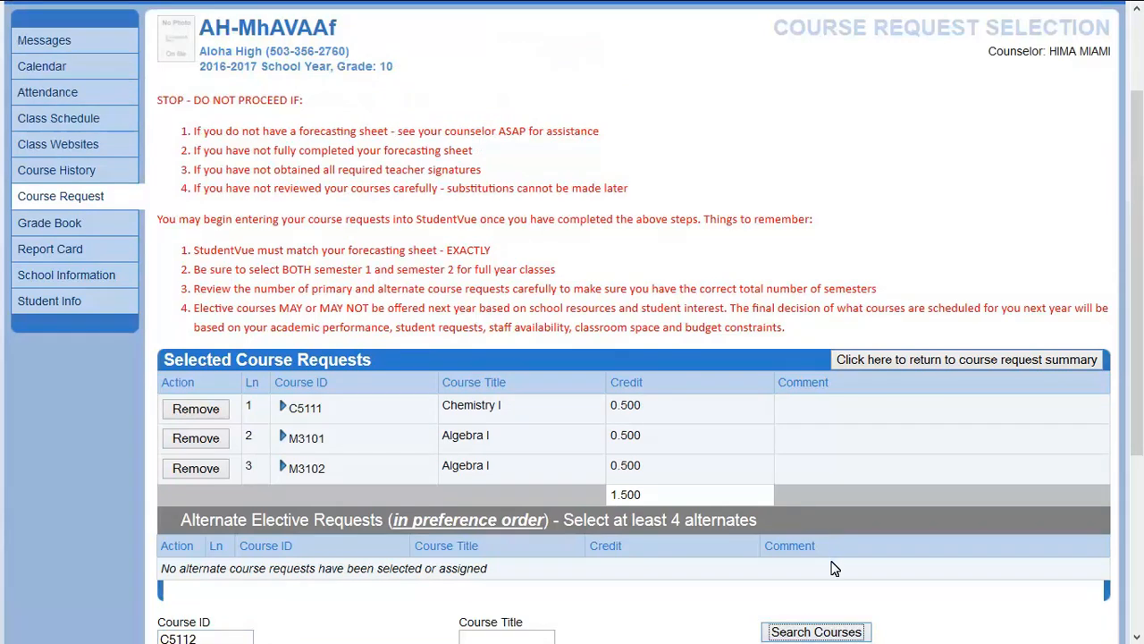
{"action": "left_click", "coordinate": [815, 631]}
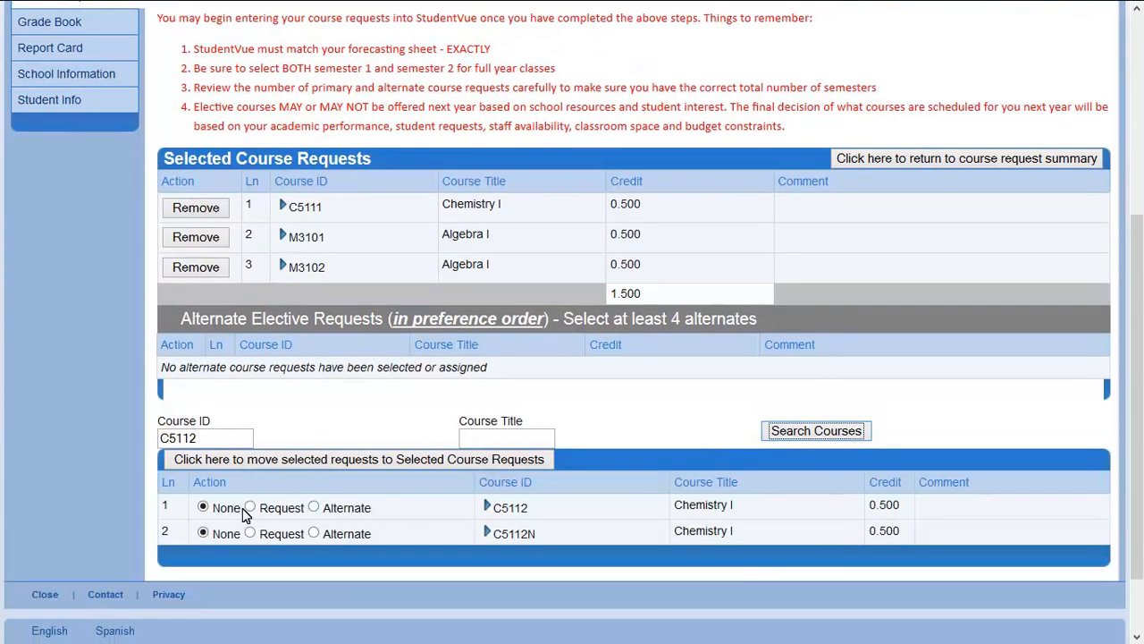
{"action": "left_click", "coordinate": [250, 507]}
{"action": "type", "text": "P505X"}
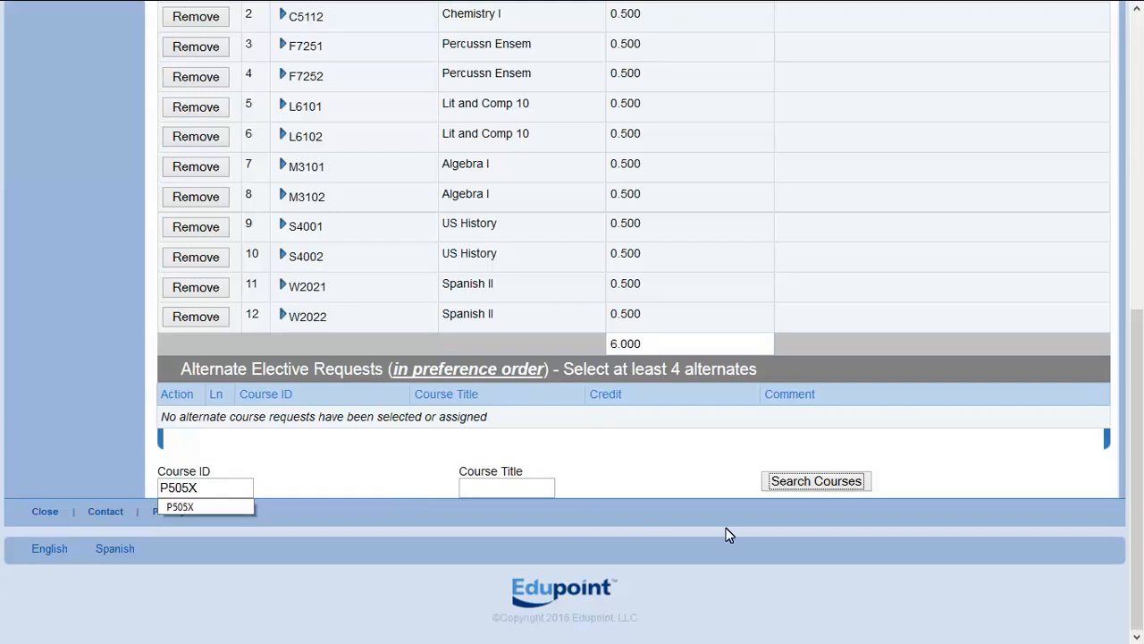
- Search P505X and add Team Sports to the selected course requests
{"action": "left_click", "coordinate": [815, 481]}
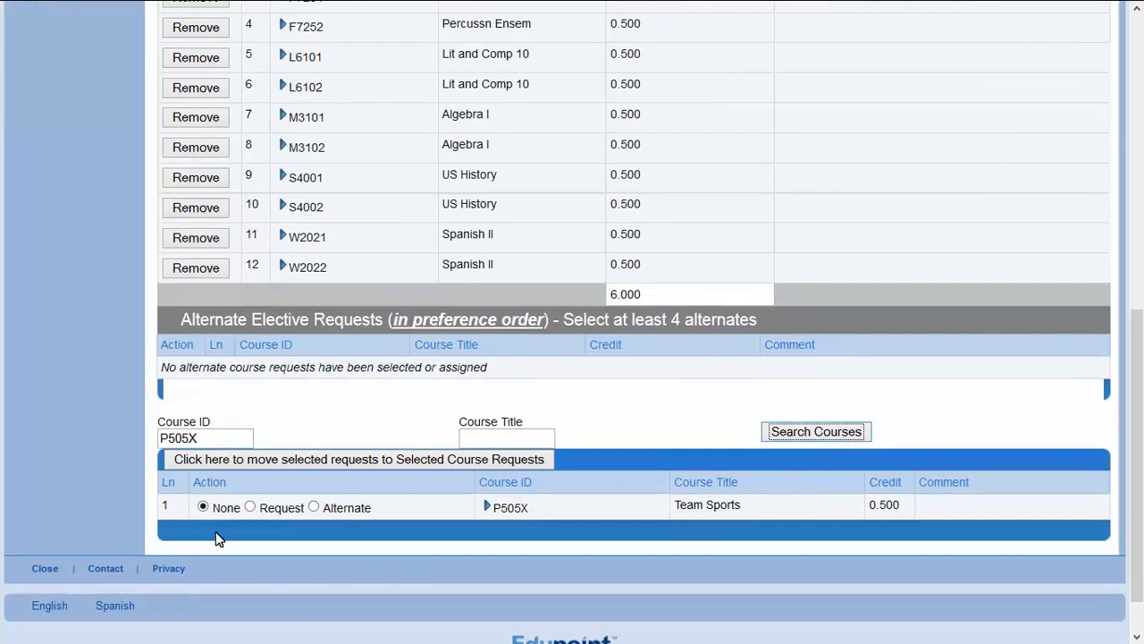
{"action": "left_click", "coordinate": [250, 508]}
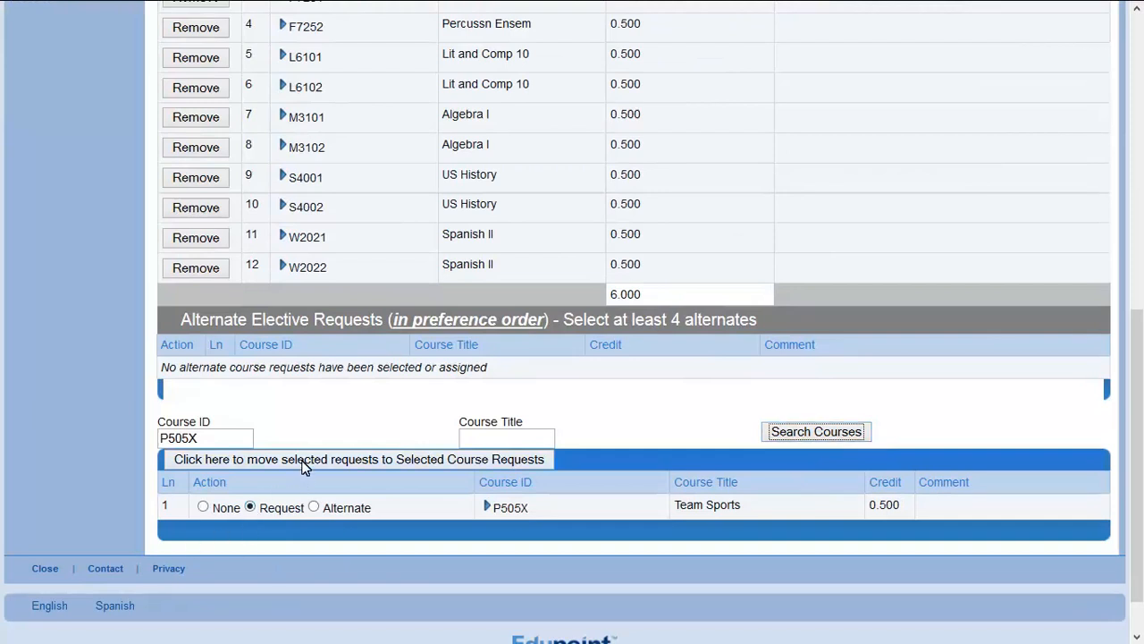
{"action": "left_click", "coordinate": [358, 457]}
{"action": "type", "text": "H201X"}
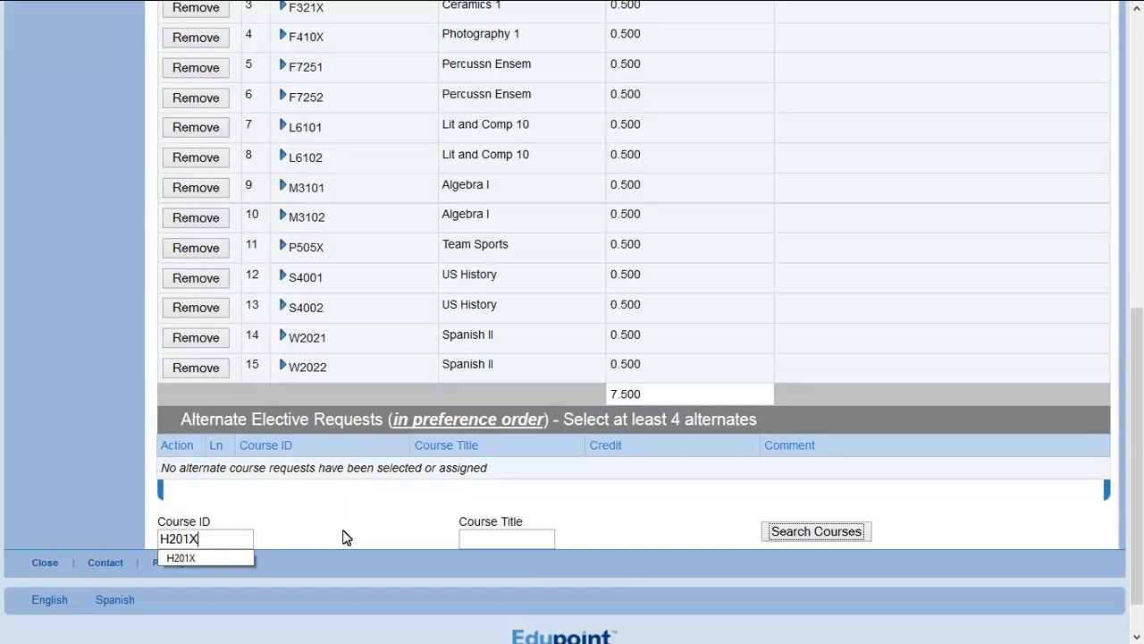
- Search H201X and mark Health 1 as a primary request
{"action": "left_click", "coordinate": [815, 531]}
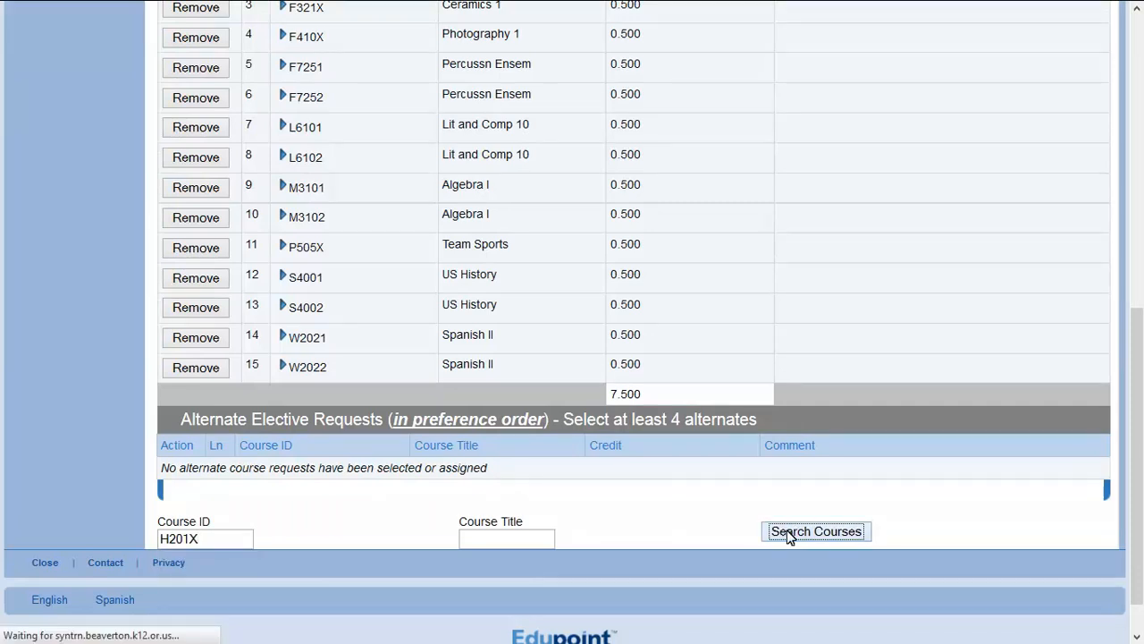
{"action": "left_click", "coordinate": [815, 531]}
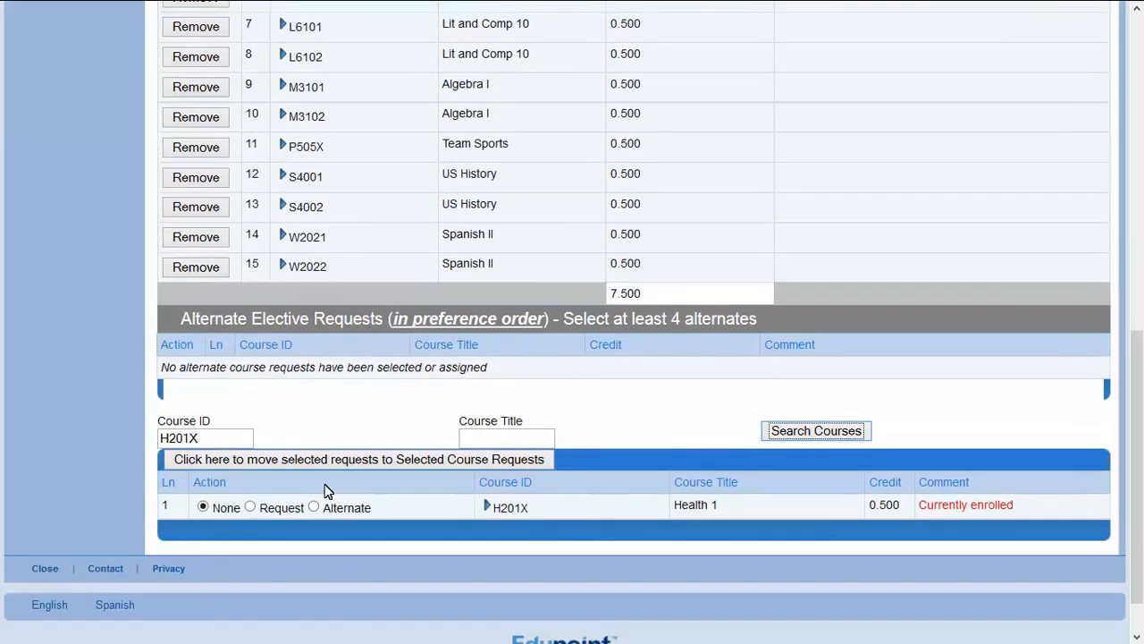
{"action": "left_click", "coordinate": [250, 508]}
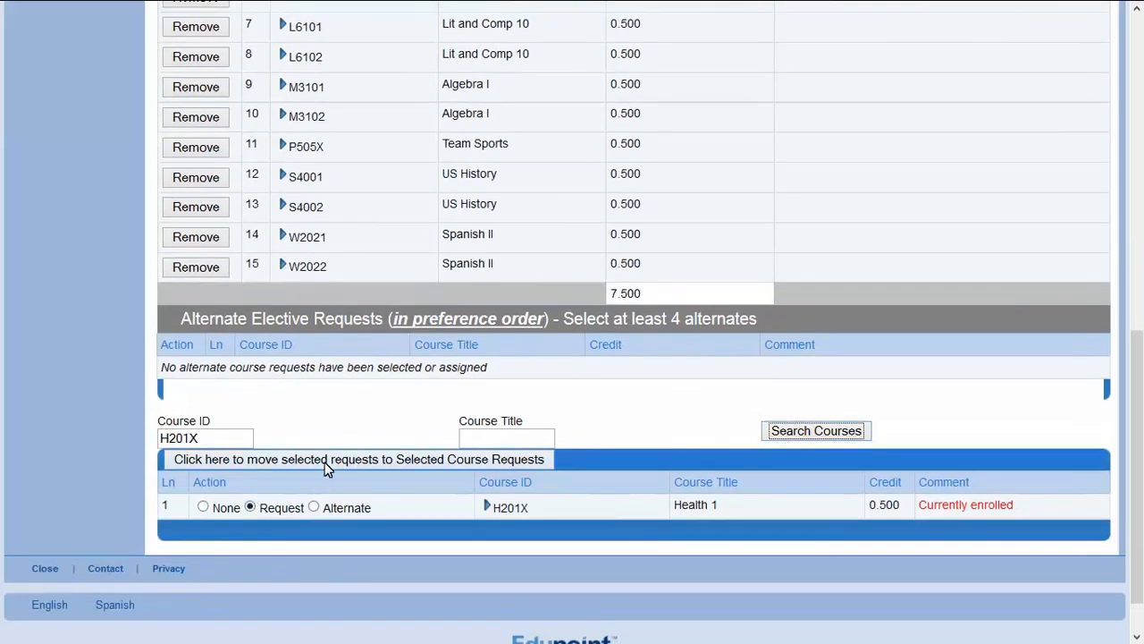
{"action": "mouse_move", "coordinate": [329, 465]}
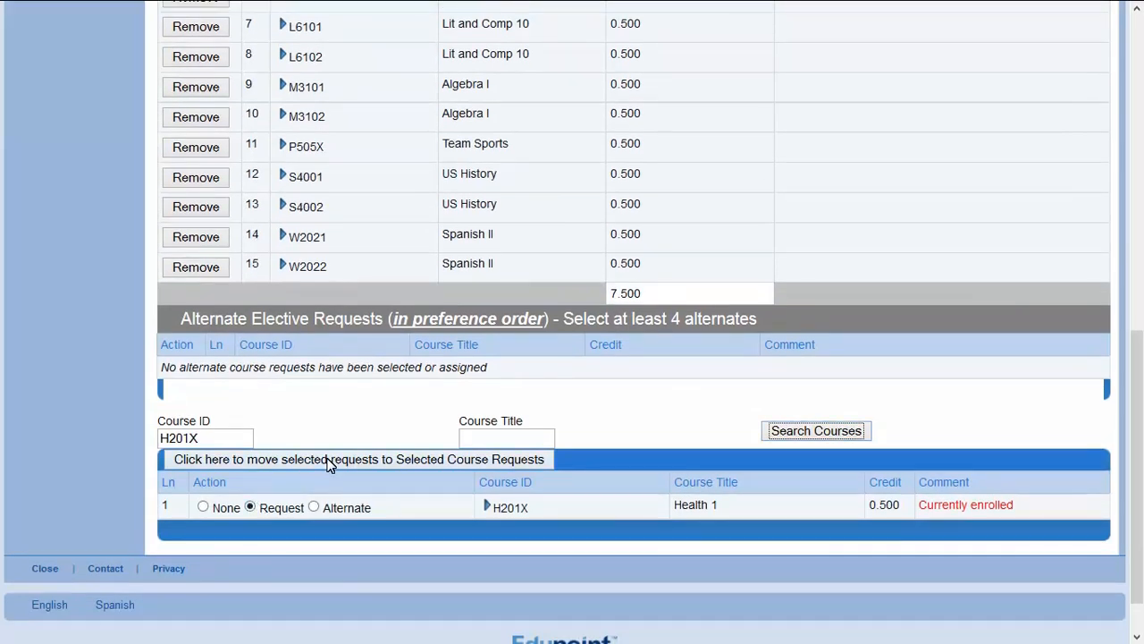
- Add Health 1 to the selected requests, then remove it again, leaving 15 courses at 7.500 credits
{"action": "left_click", "coordinate": [357, 457]}
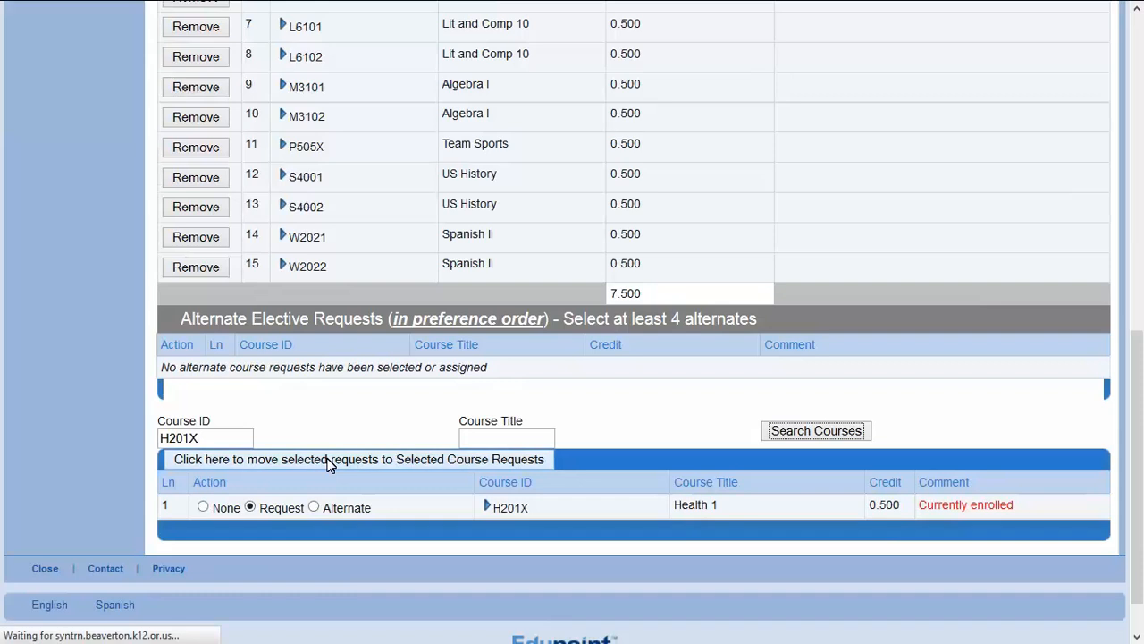
{"action": "left_click", "coordinate": [358, 458]}
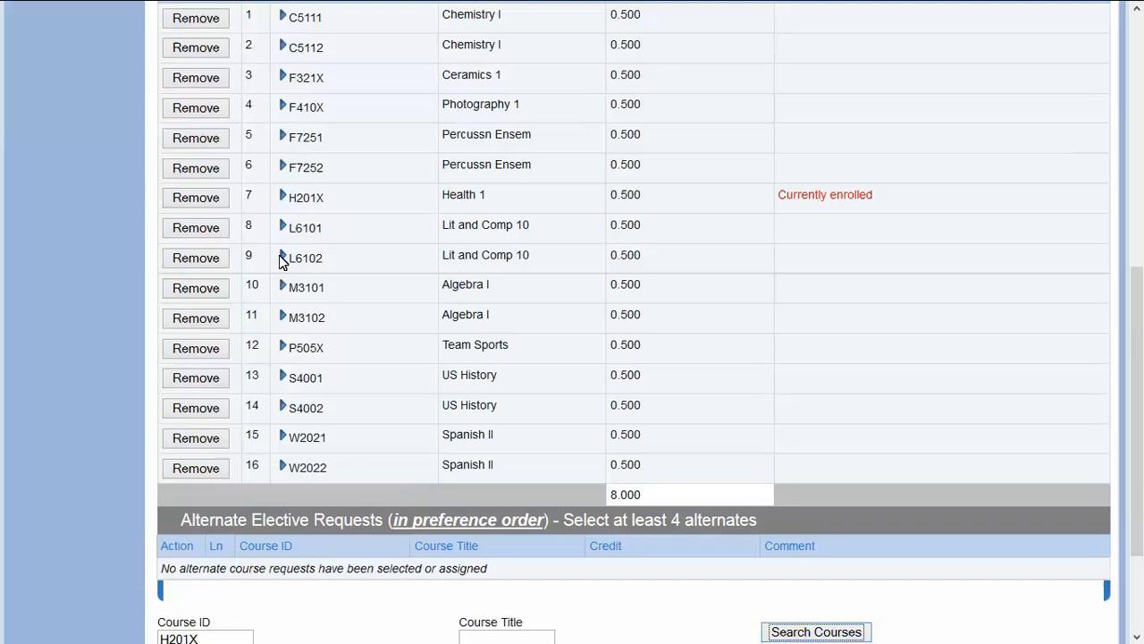
{"action": "mouse_move", "coordinate": [197, 196]}
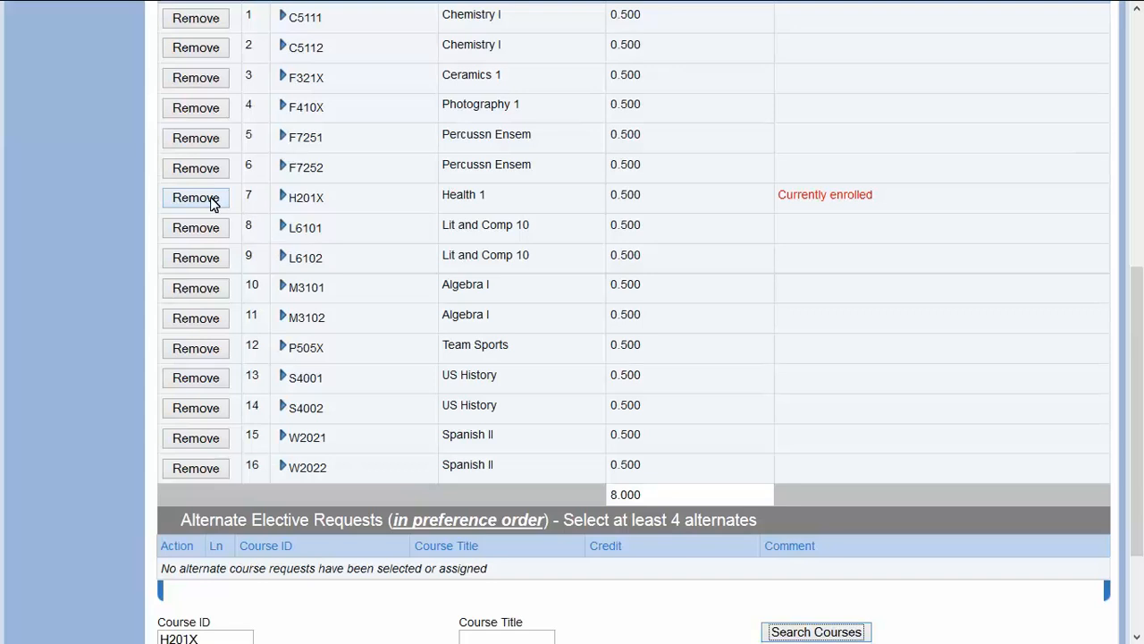
{"action": "left_click", "coordinate": [195, 197]}
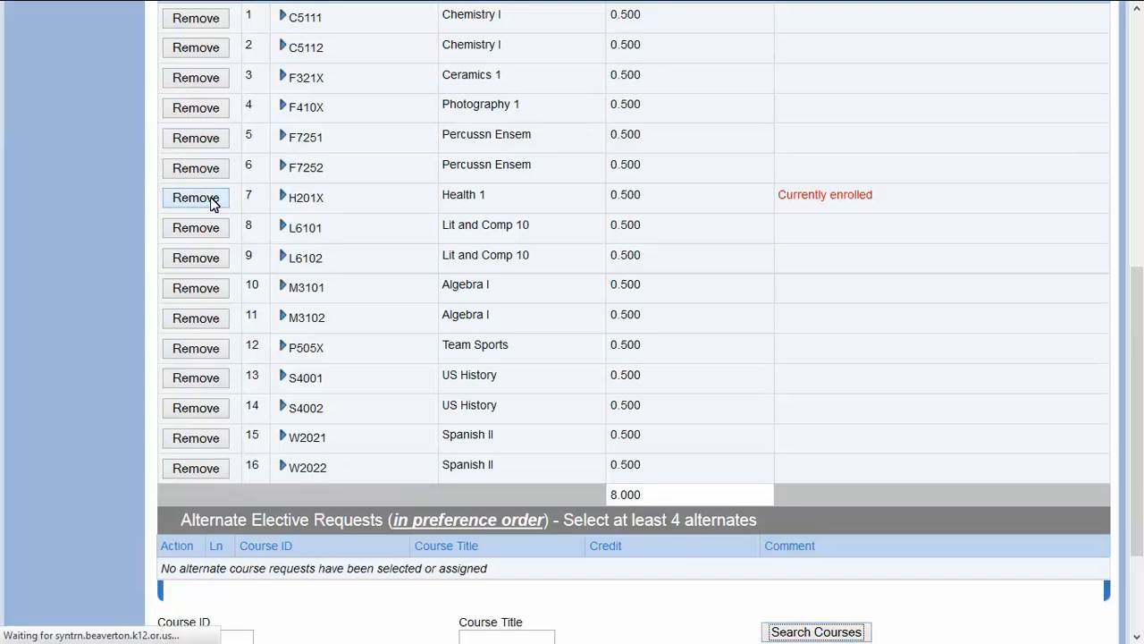
{"action": "left_click", "coordinate": [195, 197]}
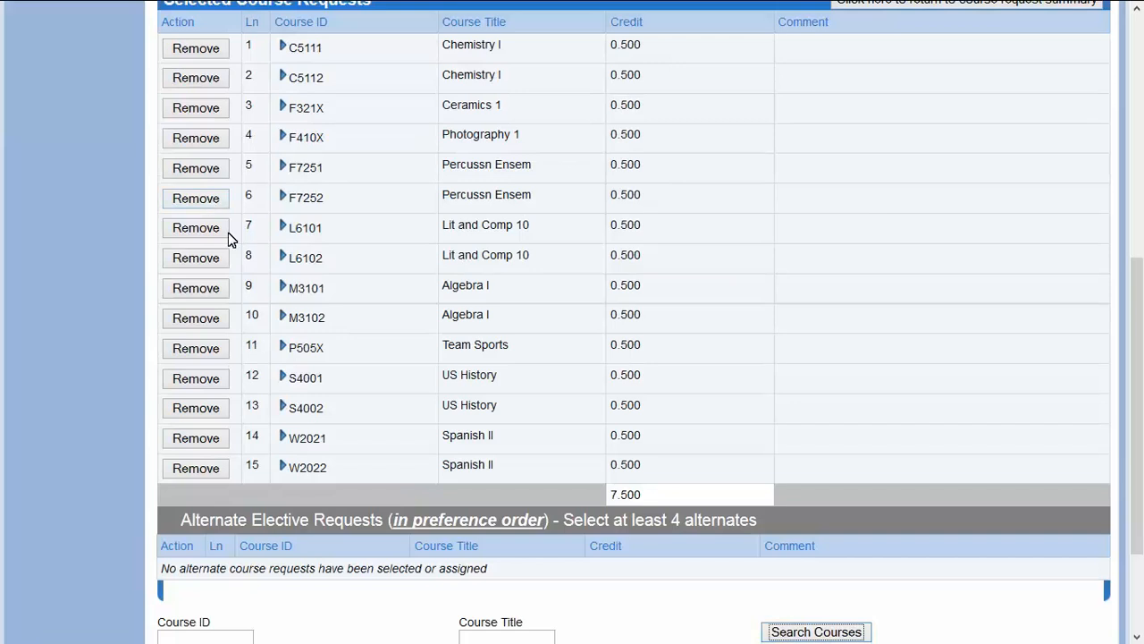
{"action": "scroll", "scroll_direction": "down", "scroll_amount": 3}
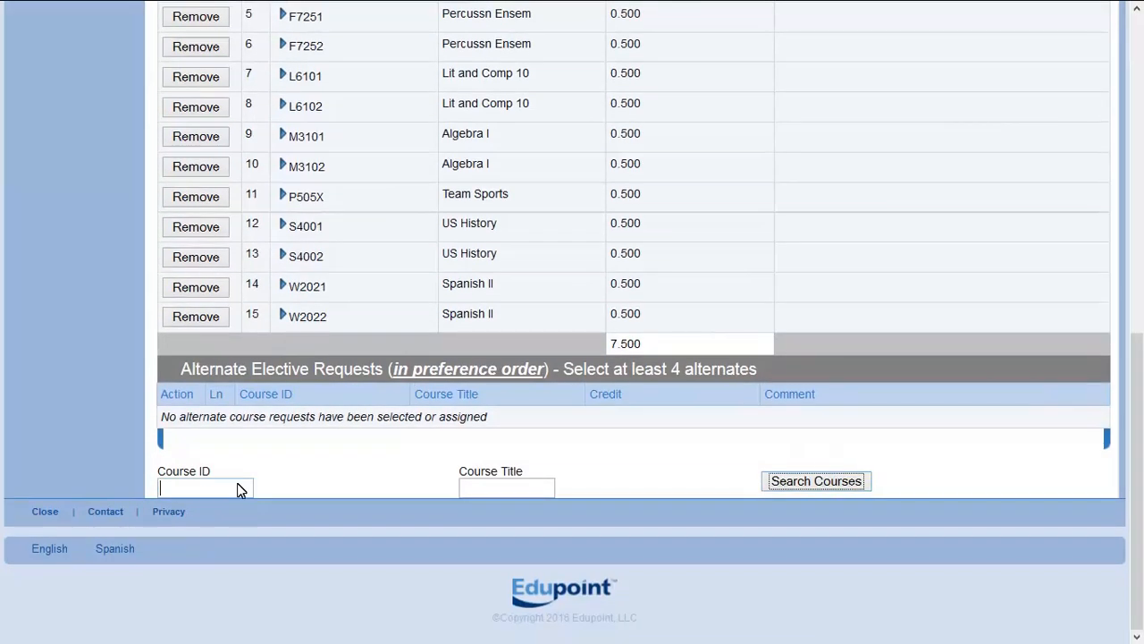
- Search H202X and add Health 2 as a primary request, reaching 16 courses and 8.000 credits
{"action": "type", "text": "H202X"}
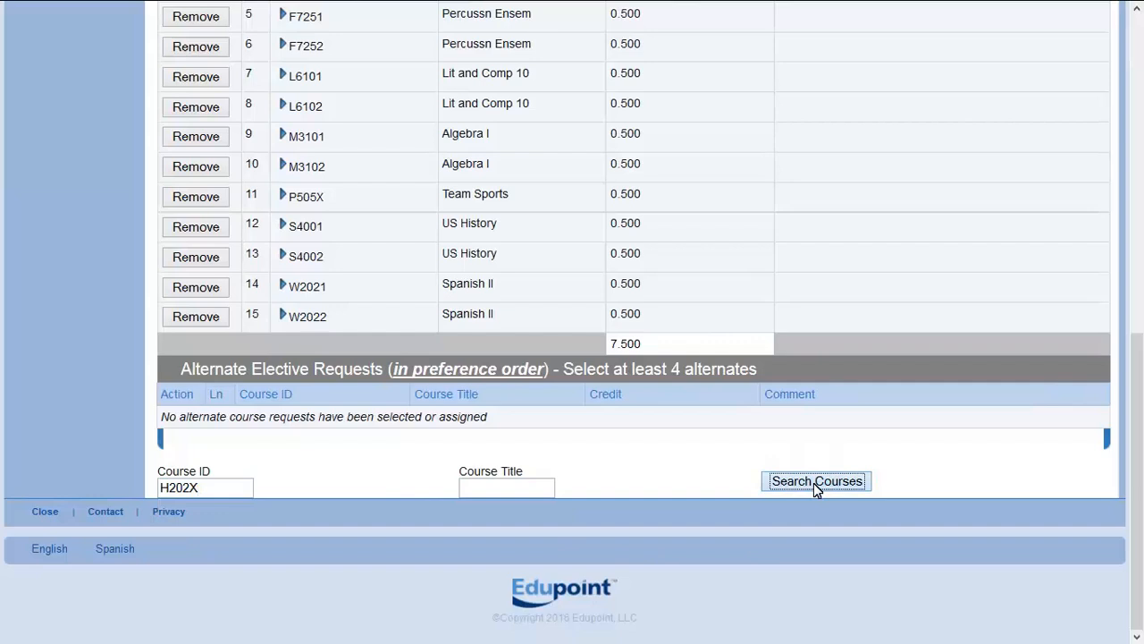
{"action": "left_click", "coordinate": [815, 480]}
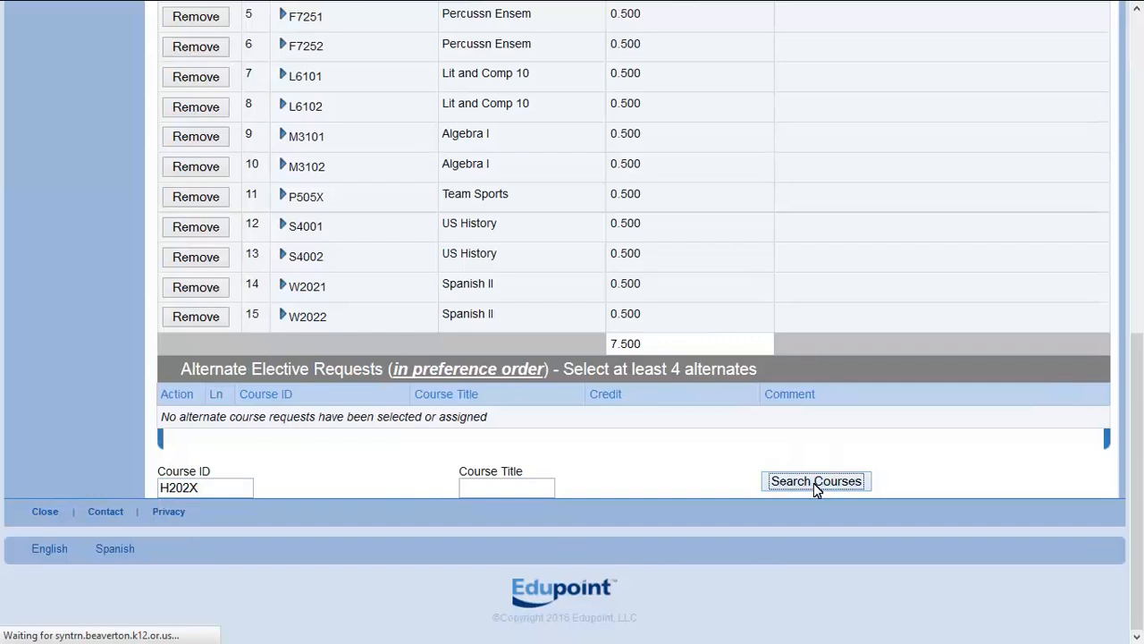
{"action": "scroll", "scroll_direction": "up", "scroll_amount": 3}
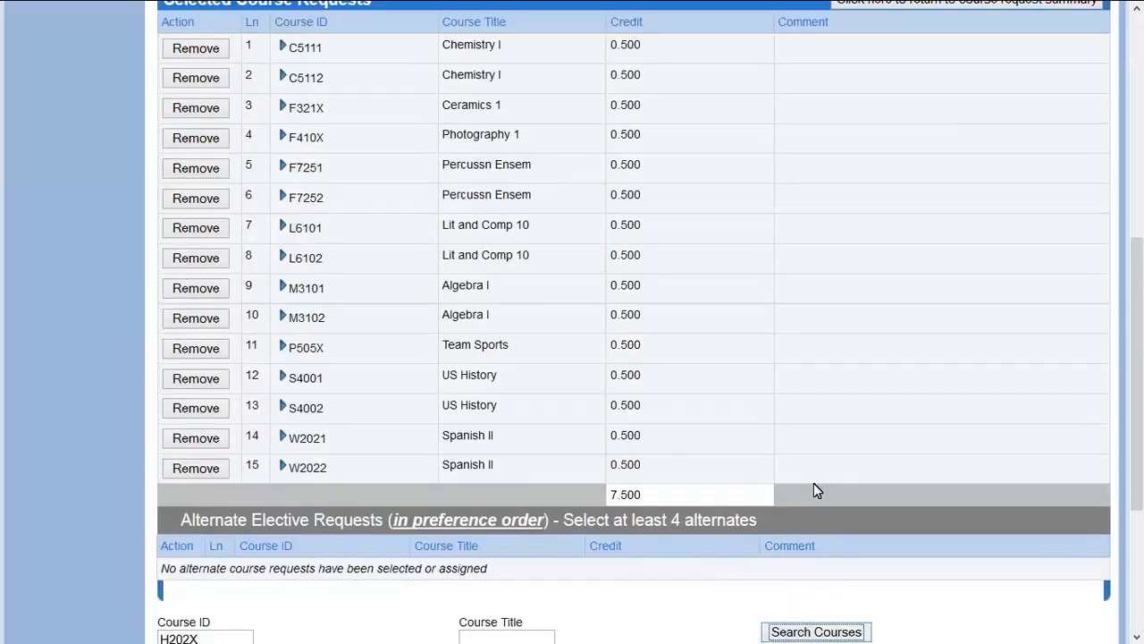
{"action": "left_click", "coordinate": [815, 631]}
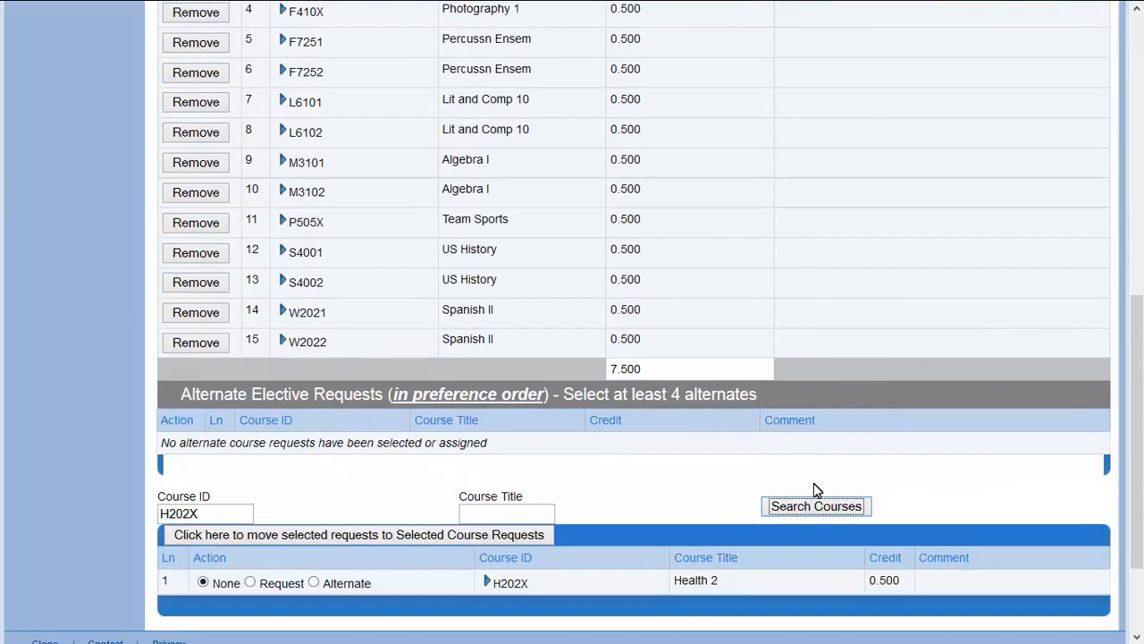
{"action": "scroll", "scroll_direction": "down", "scroll_amount": 3}
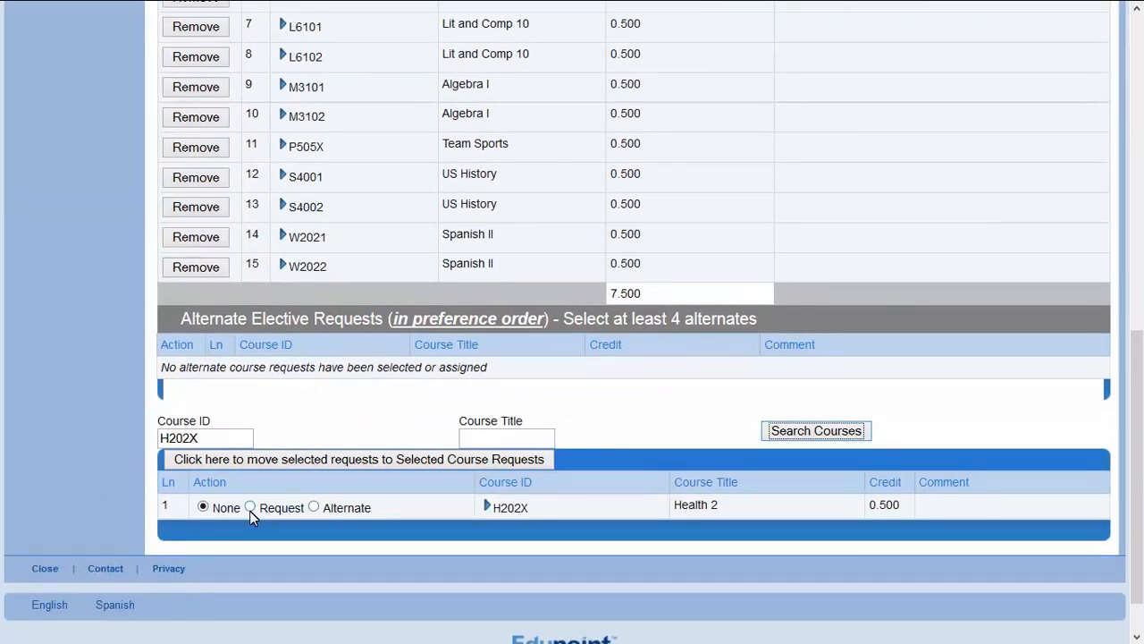
{"action": "left_click", "coordinate": [250, 508]}
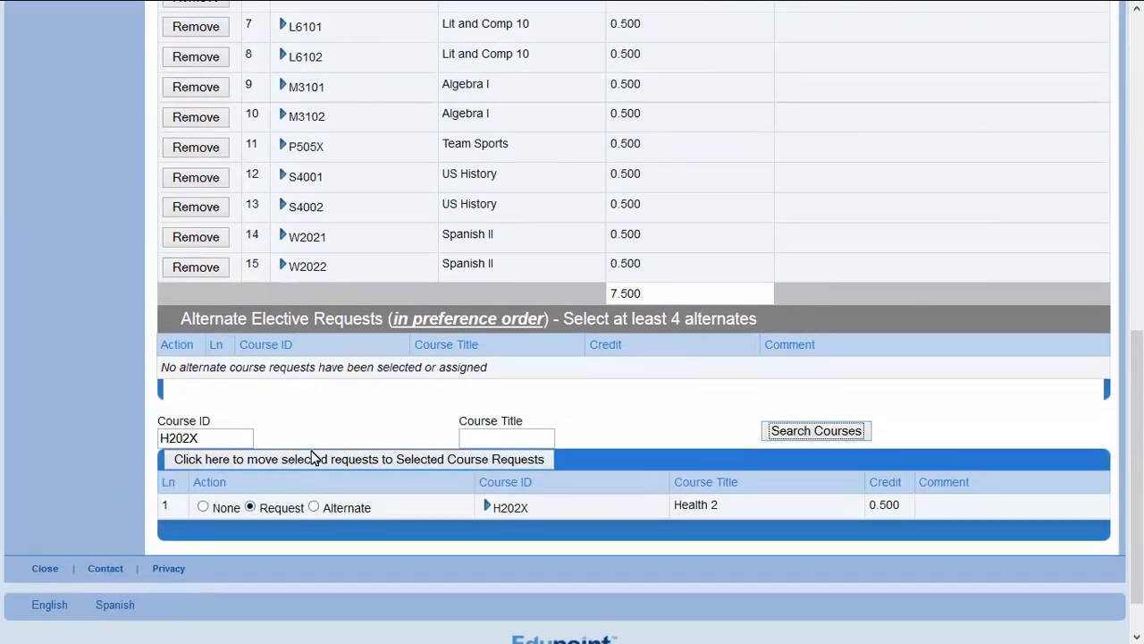
{"action": "left_click", "coordinate": [357, 458]}
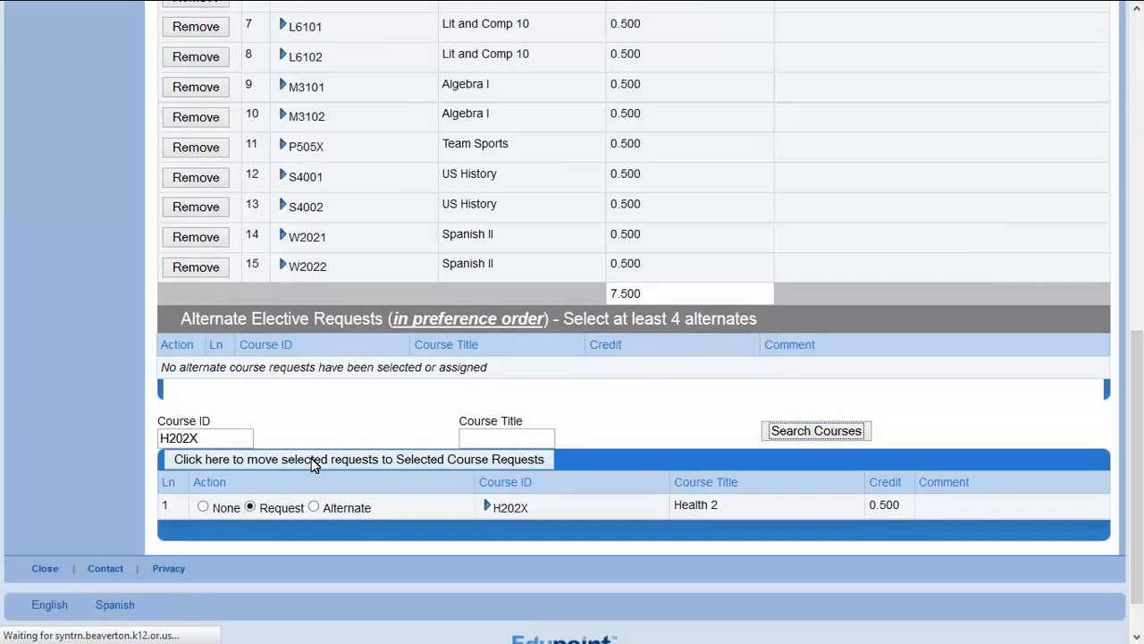
{"action": "left_click", "coordinate": [358, 458]}
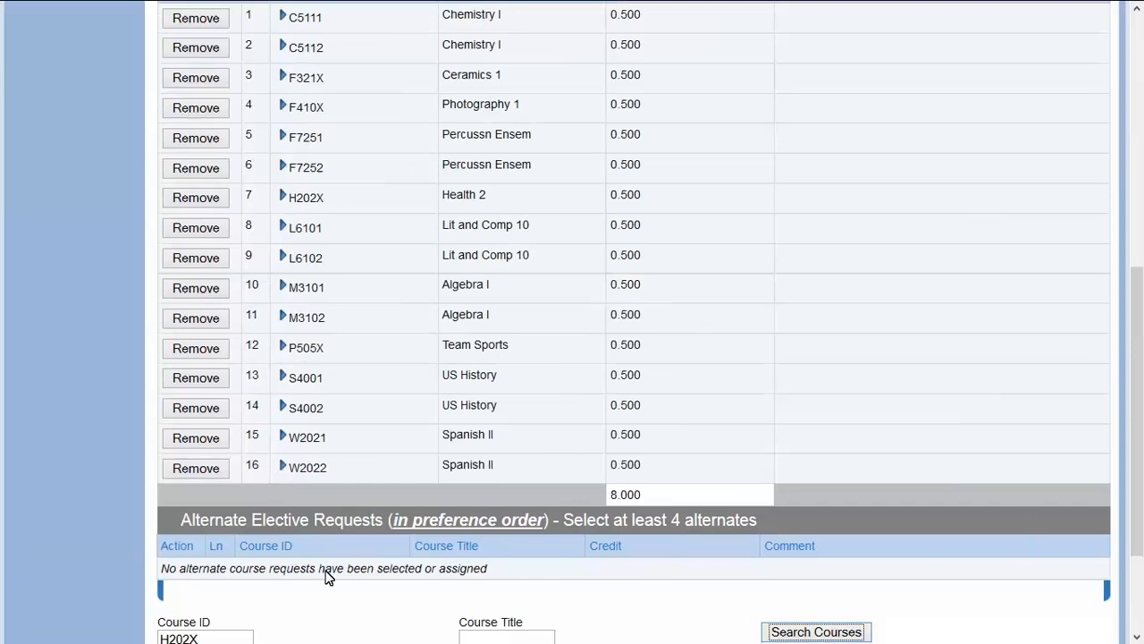
{"action": "mouse_move", "coordinate": [331, 594]}
{"action": "type", "text": "F231X"}
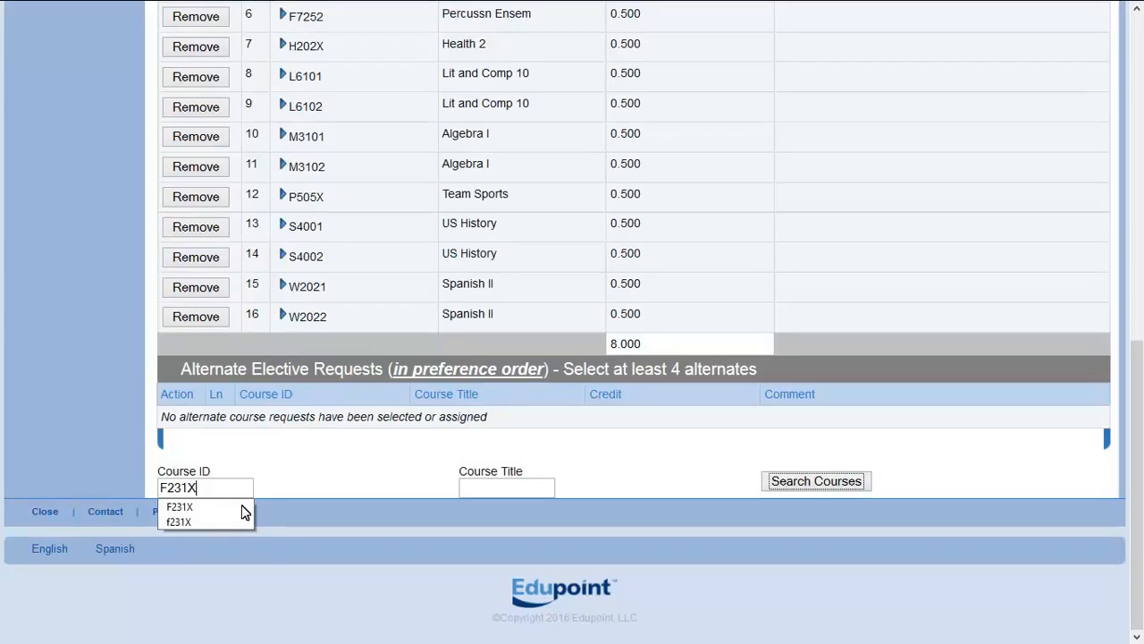
- Search F231X and add Painting 1 as the first alternate elective
{"action": "left_click", "coordinate": [815, 481]}
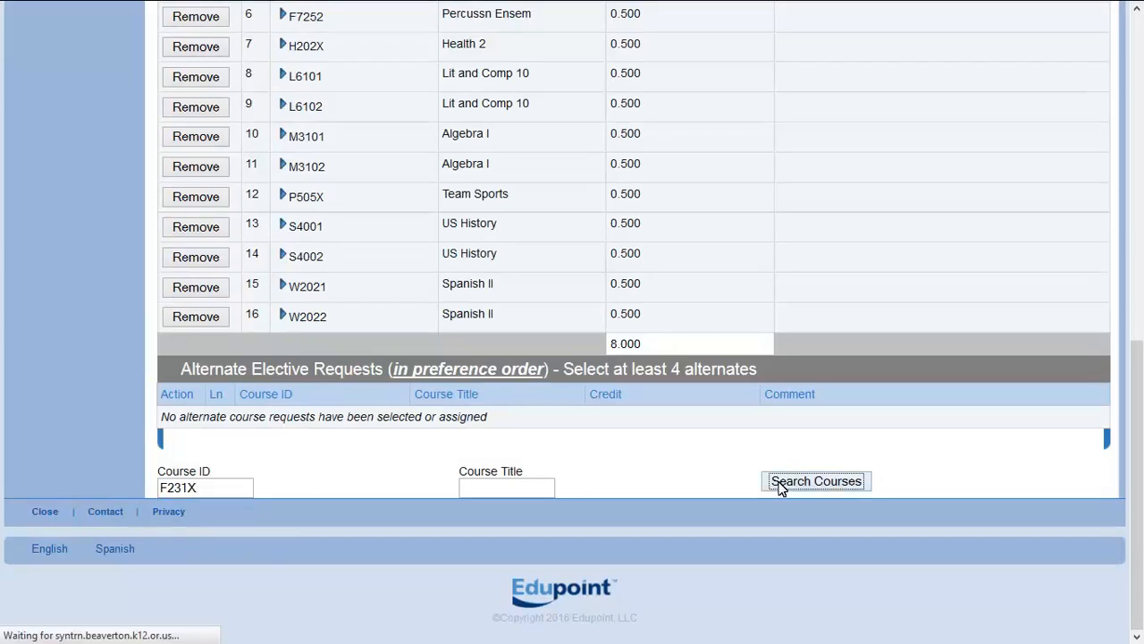
{"action": "left_click", "coordinate": [815, 481]}
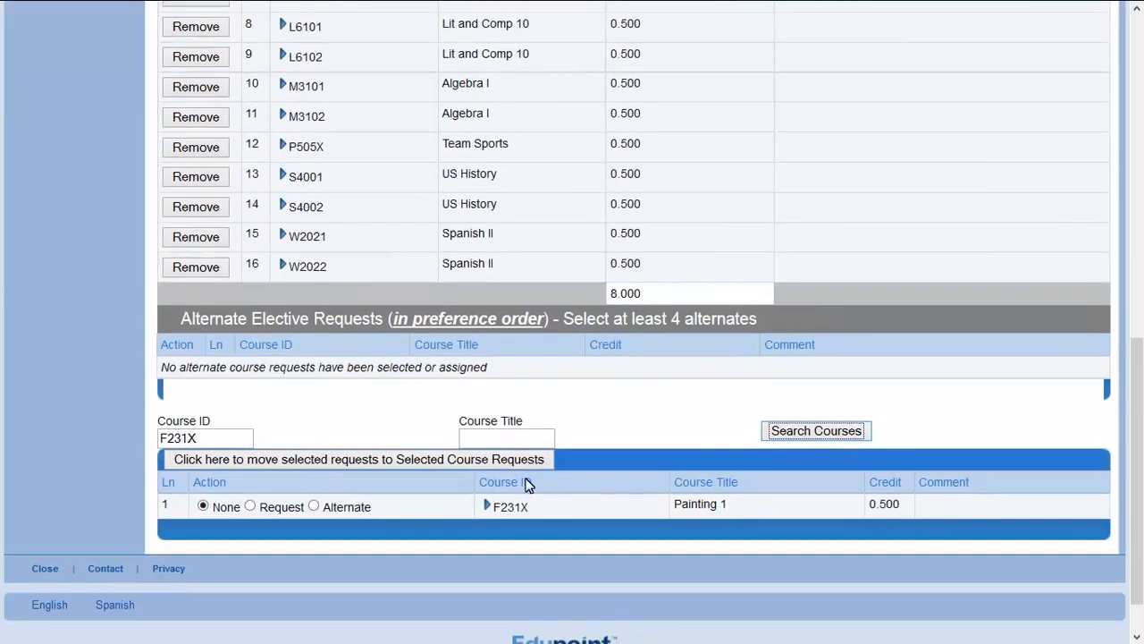
{"action": "mouse_move", "coordinate": [319, 508]}
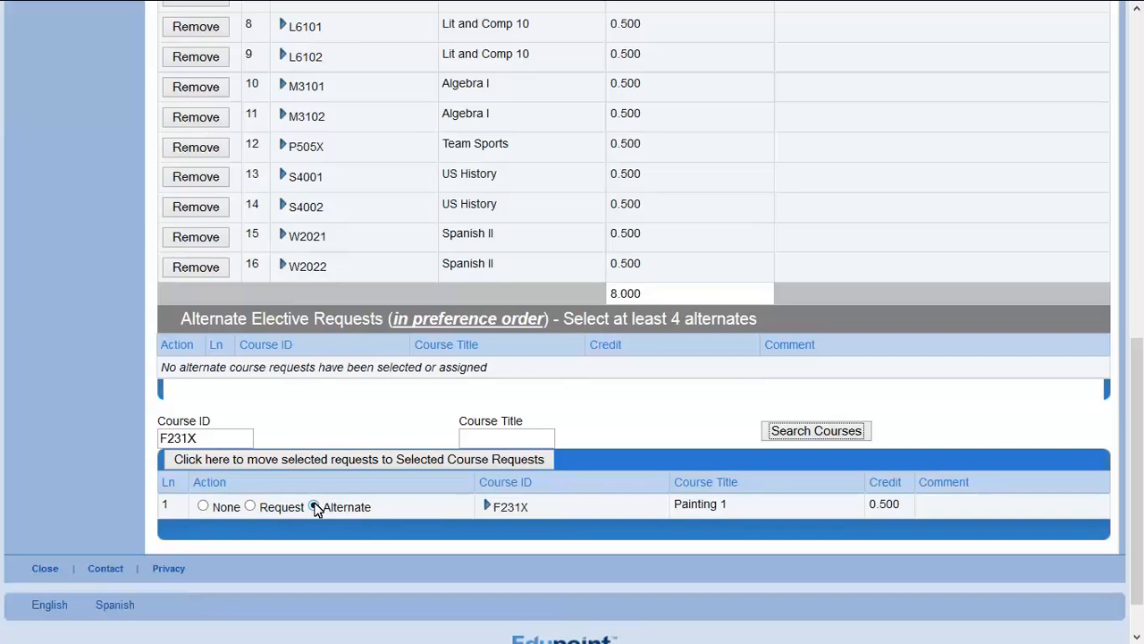
{"action": "left_click", "coordinate": [313, 505]}
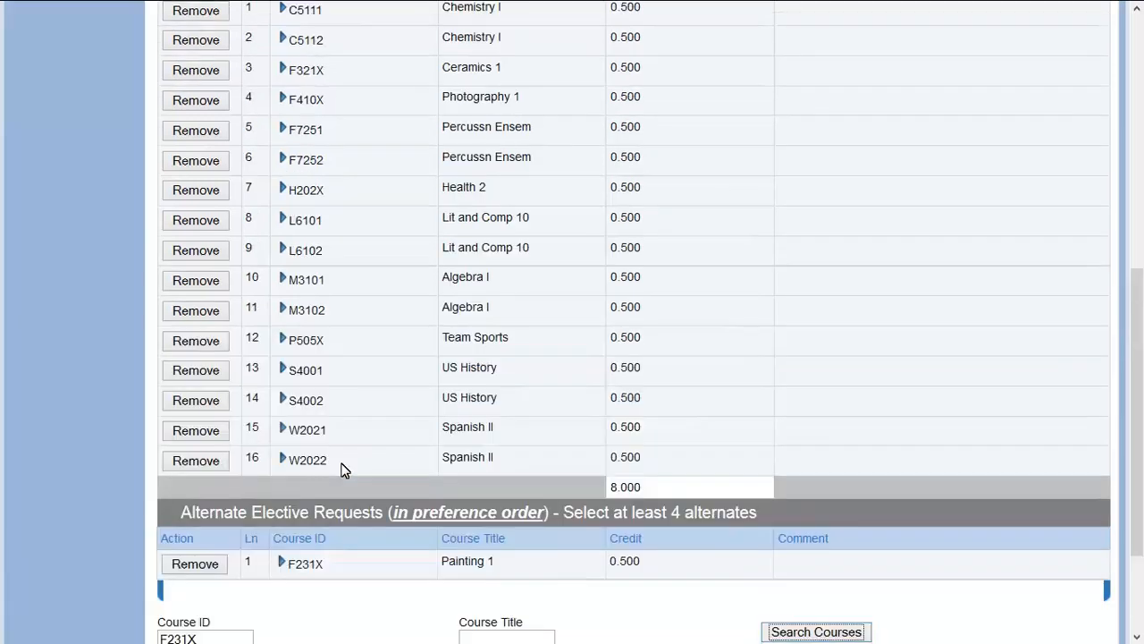
{"action": "scroll", "scroll_direction": "down", "scroll_amount": 3}
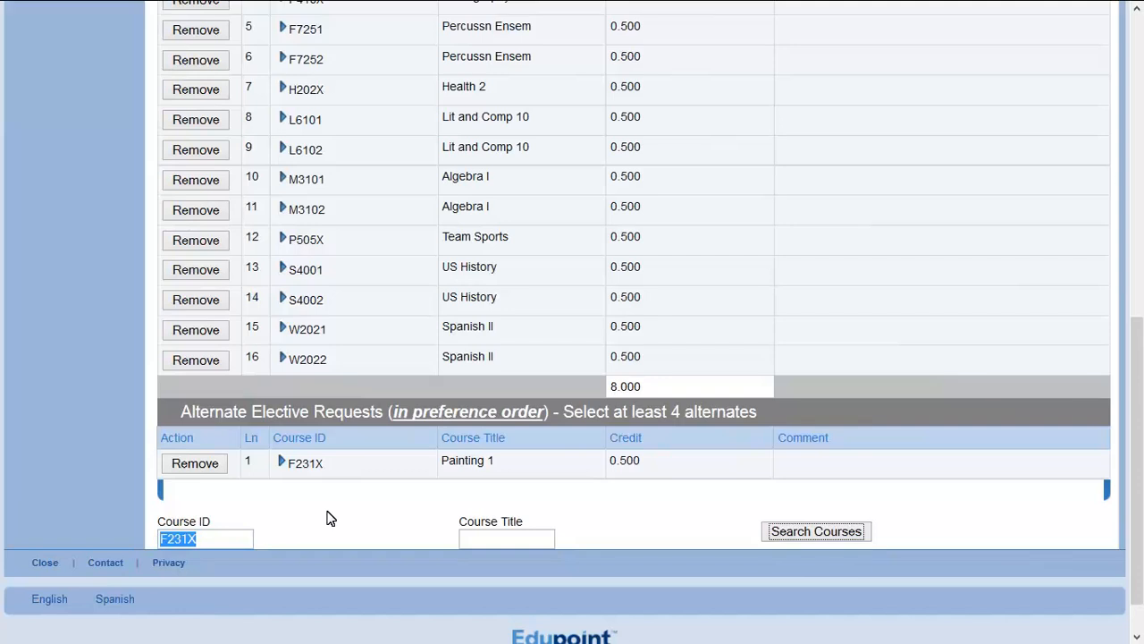
{"action": "mouse_move", "coordinate": [372, 525]}
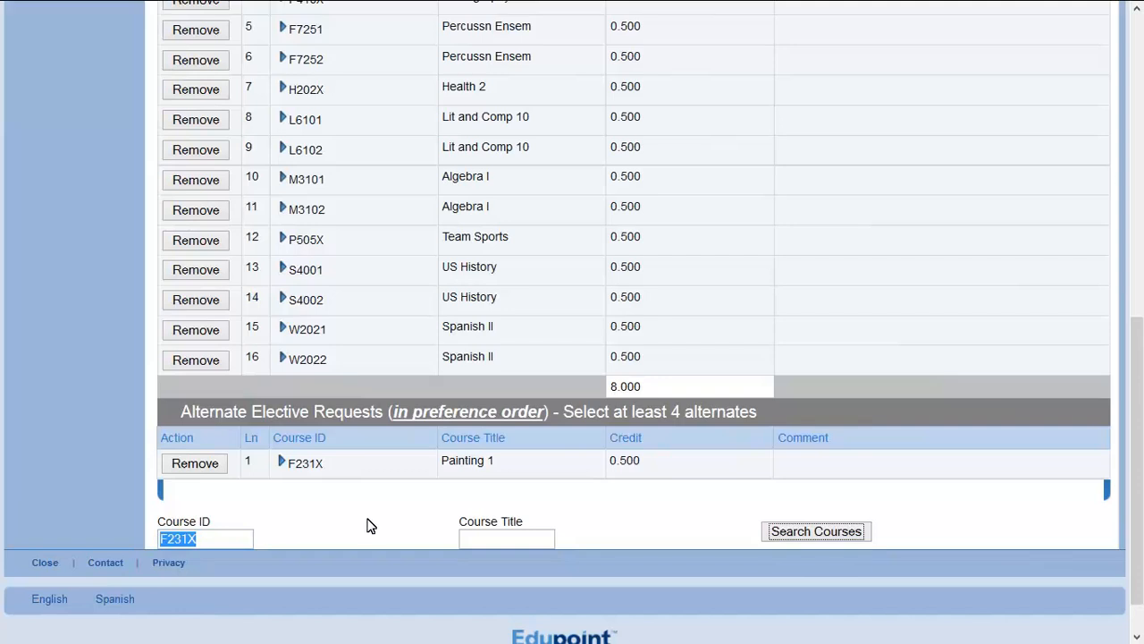
- Search A351X and add Child Development 1 as the second alternate elective
{"action": "type", "text": "A"}
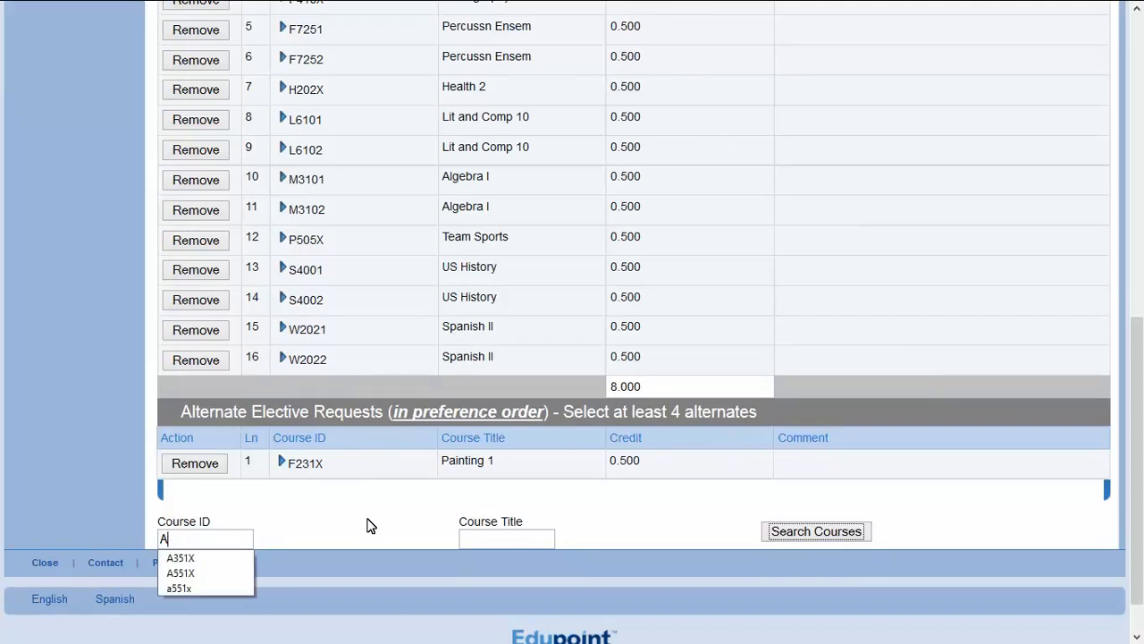
{"action": "type", "text": "351X"}
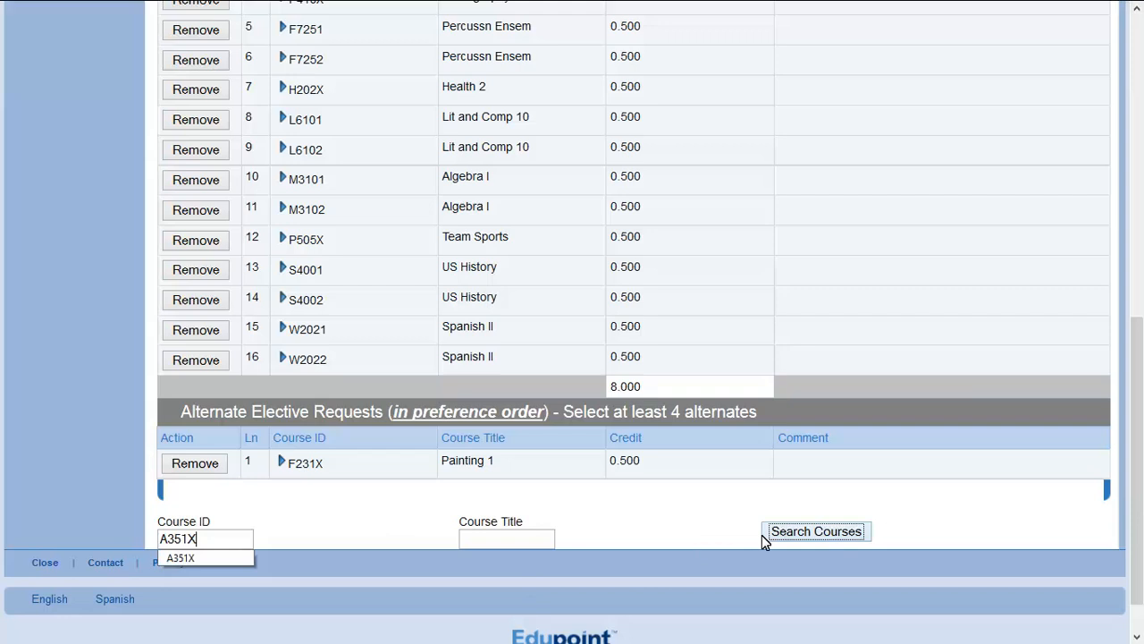
{"action": "left_click", "coordinate": [815, 531]}
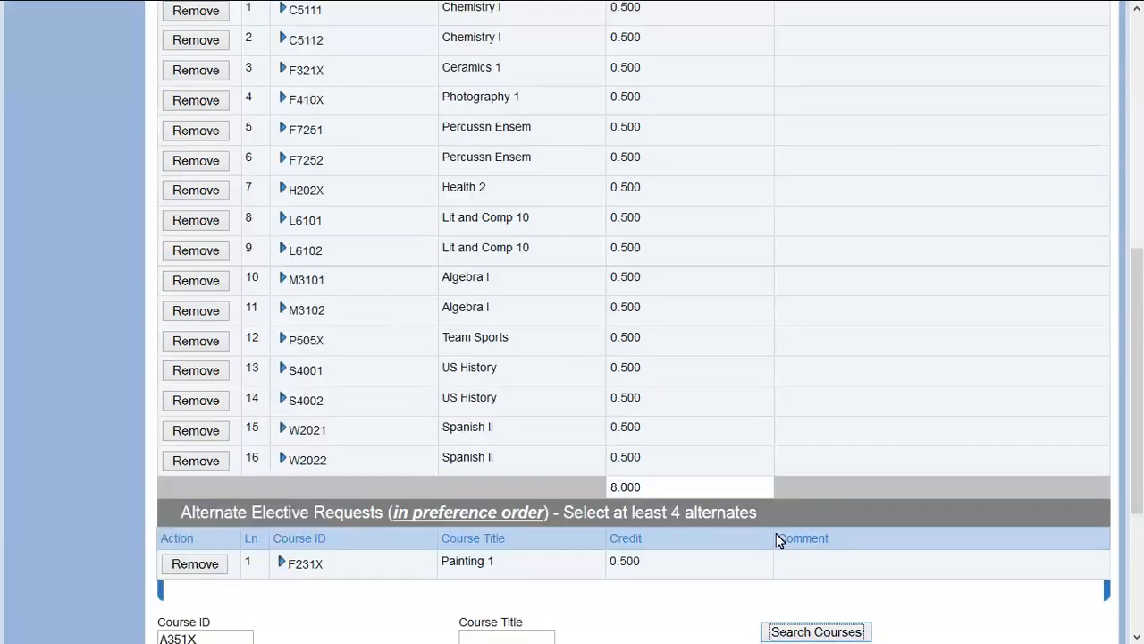
{"action": "scroll", "scroll_direction": "down", "scroll_amount": 3}
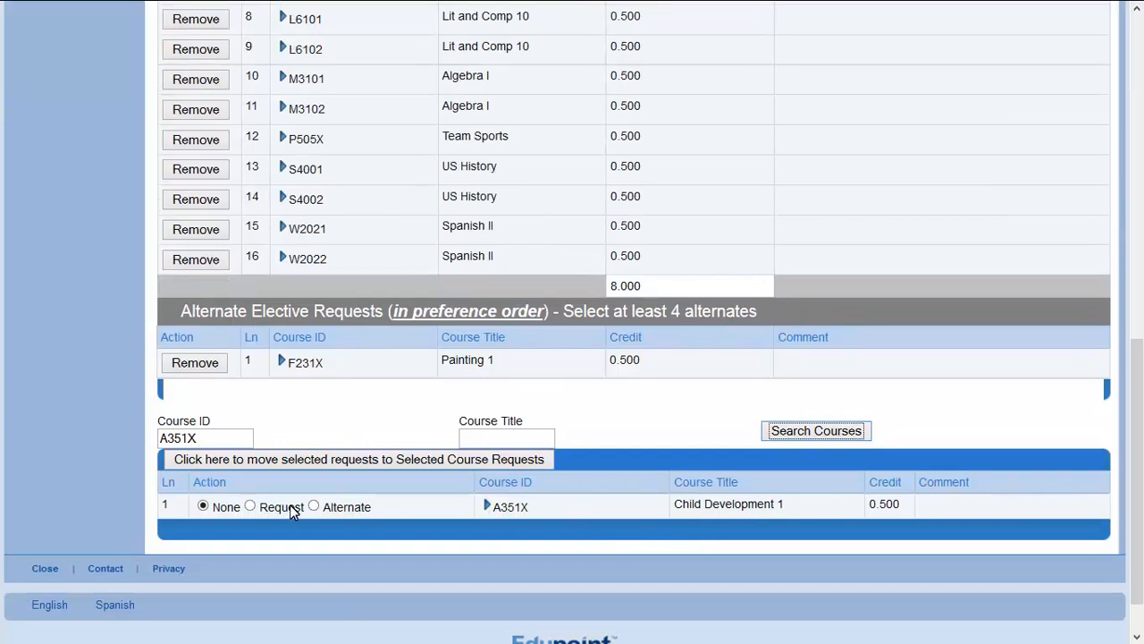
{"action": "left_click", "coordinate": [312, 506]}
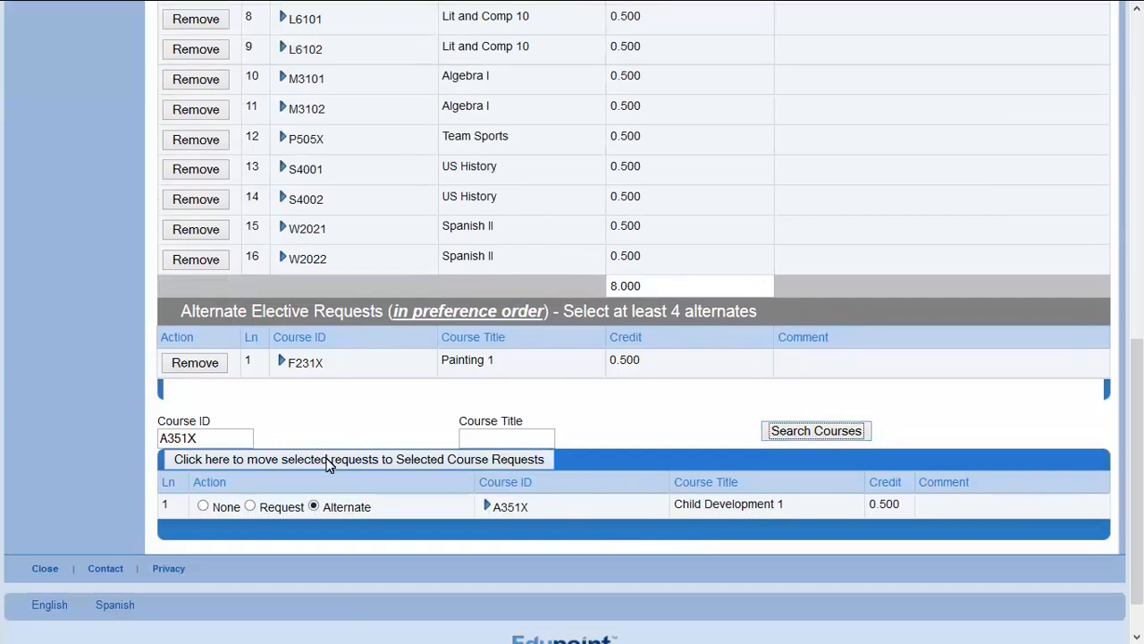
{"action": "left_click", "coordinate": [358, 458]}
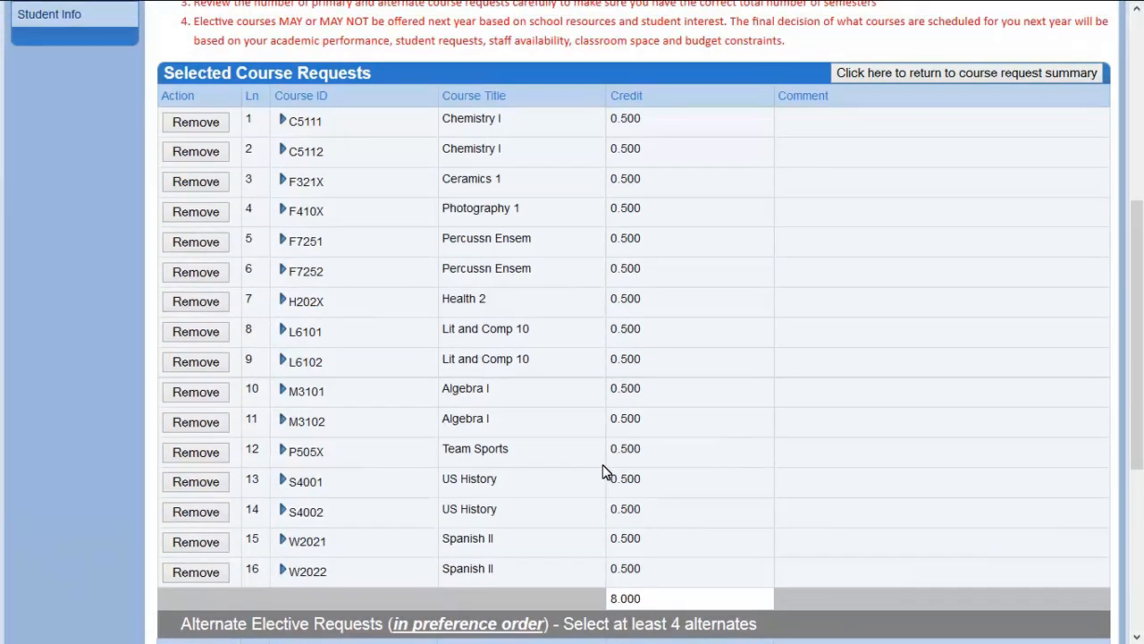
{"action": "mouse_move", "coordinate": [676, 490]}
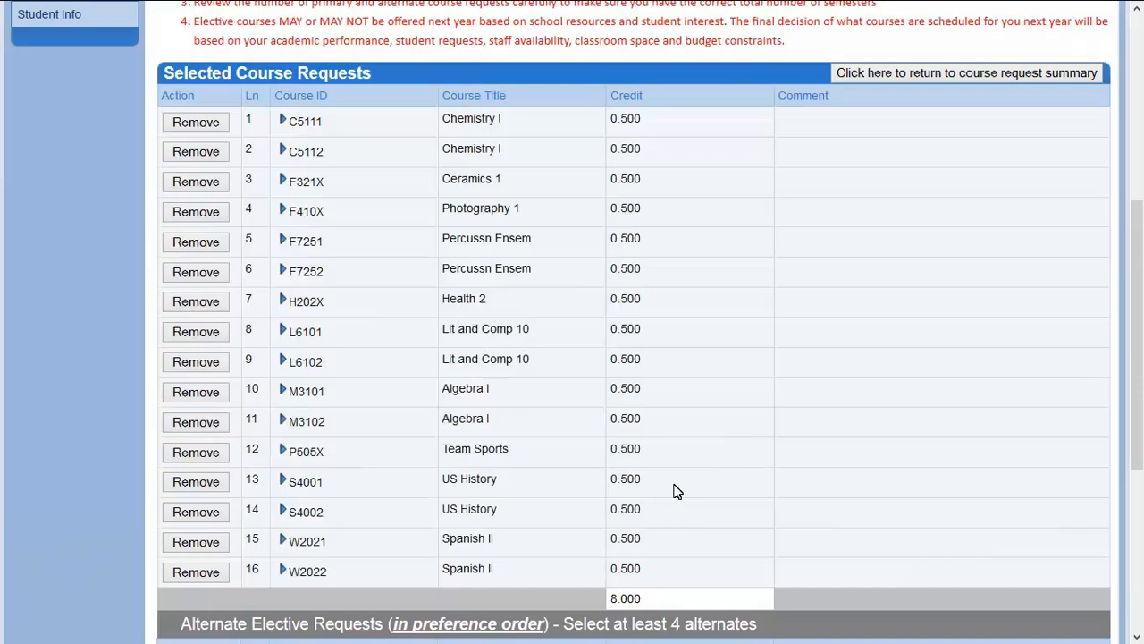
{"action": "mouse_move", "coordinate": [680, 495]}
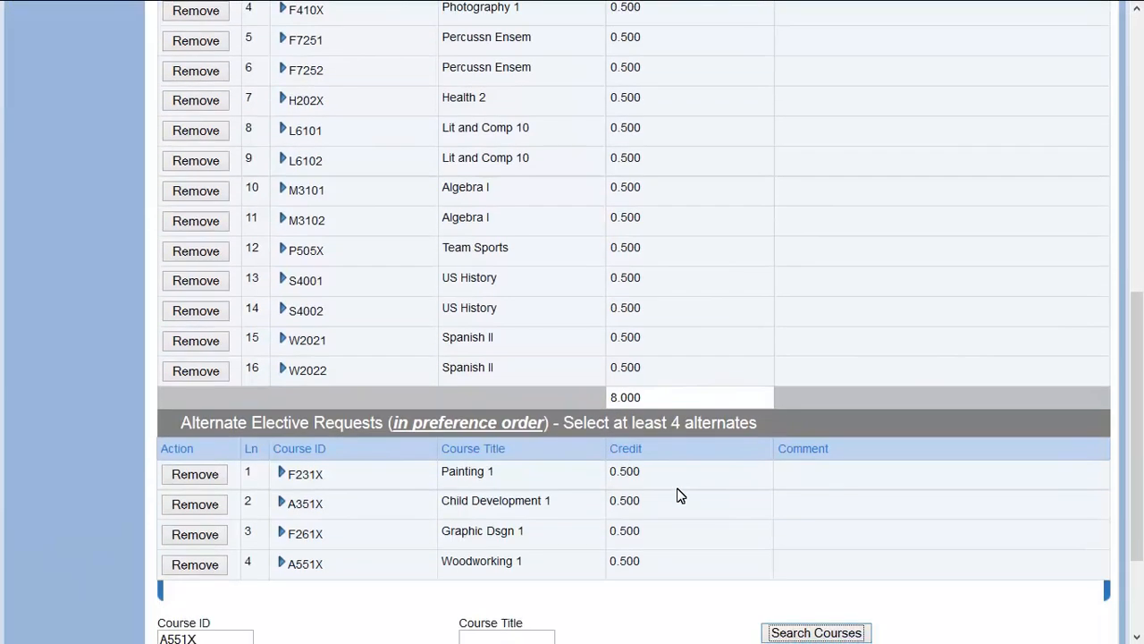
- Review the four alternates and return to the Course Request summary page
{"action": "scroll", "scroll_direction": "down", "scroll_amount": 3}
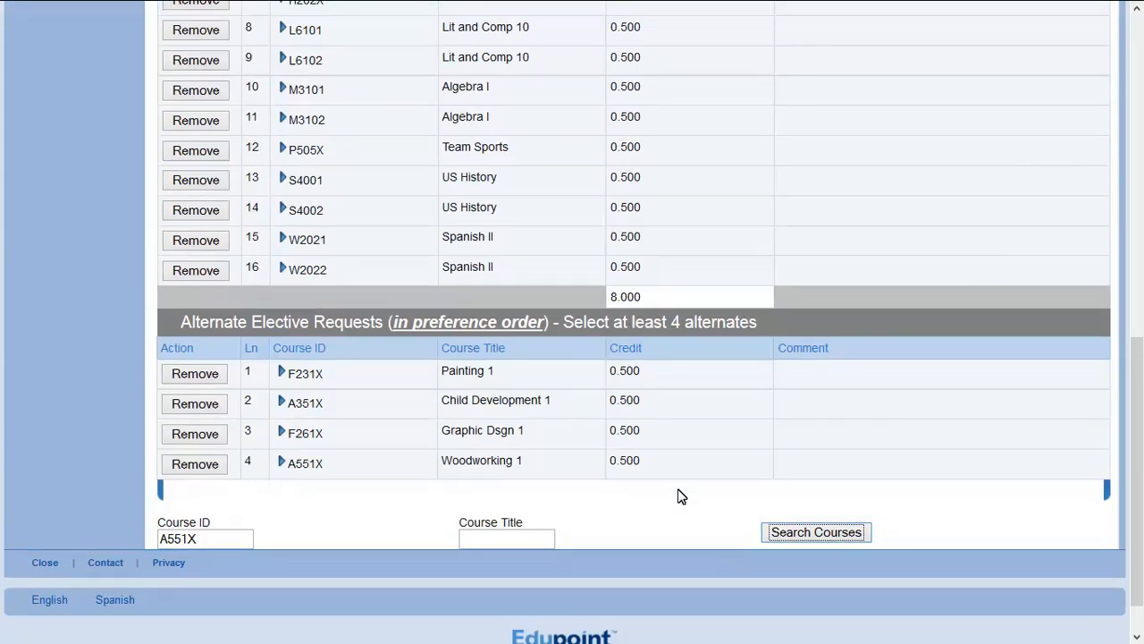
{"action": "scroll", "scroll_direction": "down", "scroll_amount": 3}
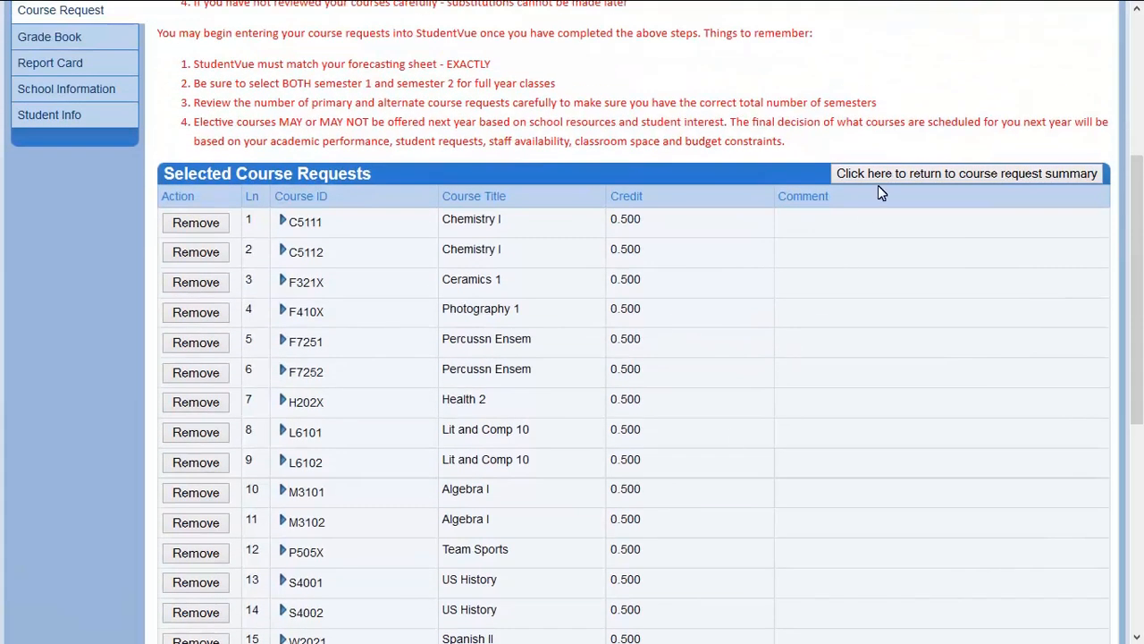
{"action": "left_click", "coordinate": [965, 173]}
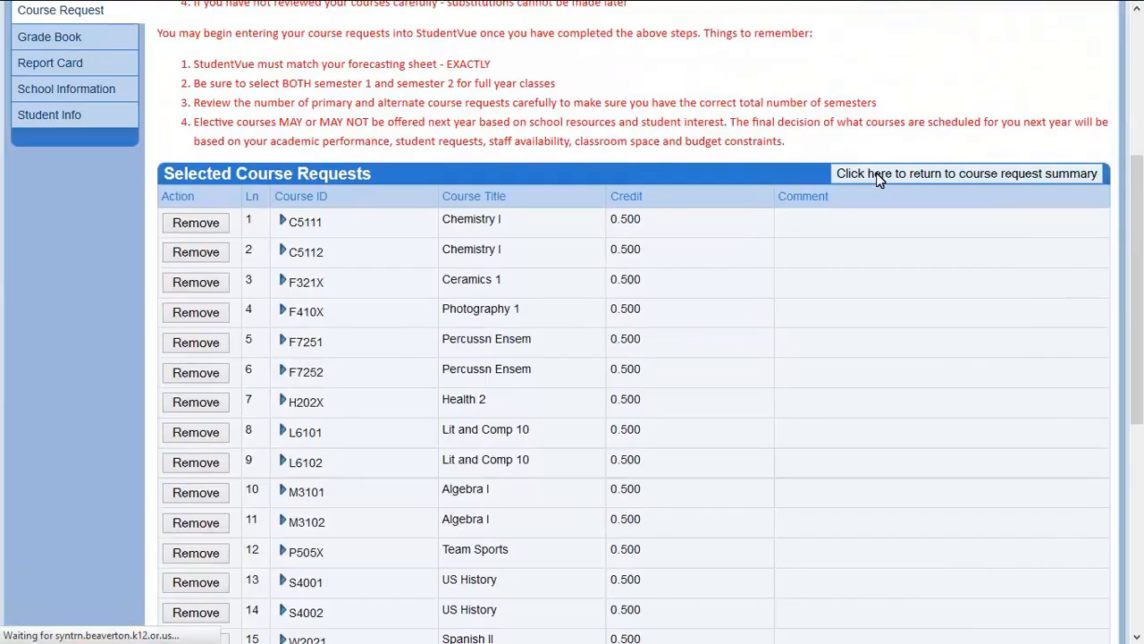
{"action": "left_click", "coordinate": [966, 171]}
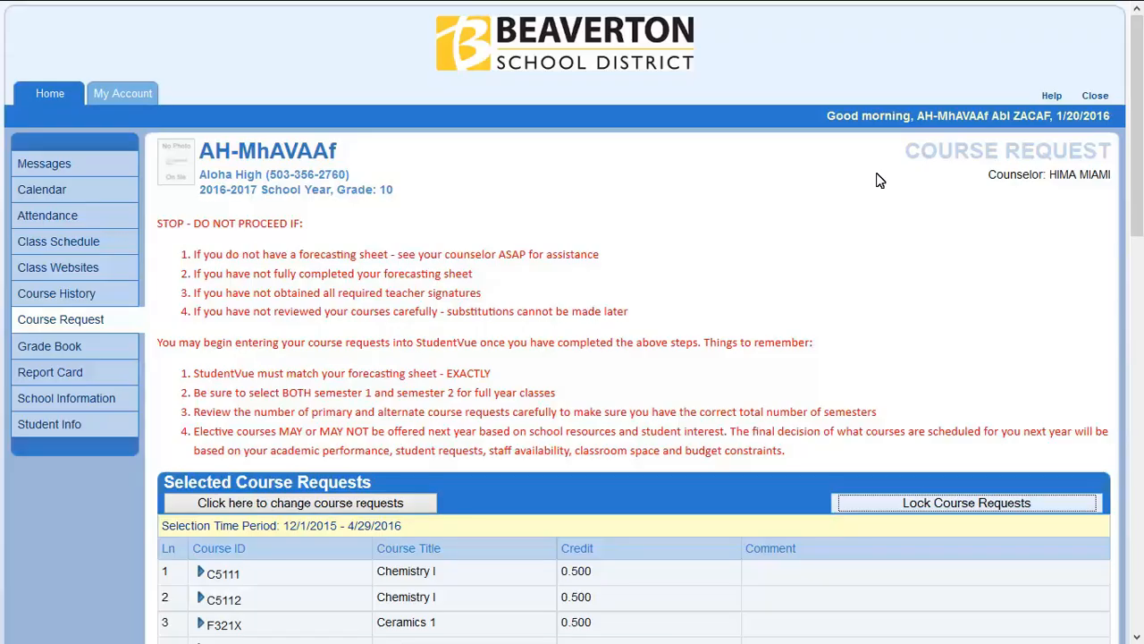